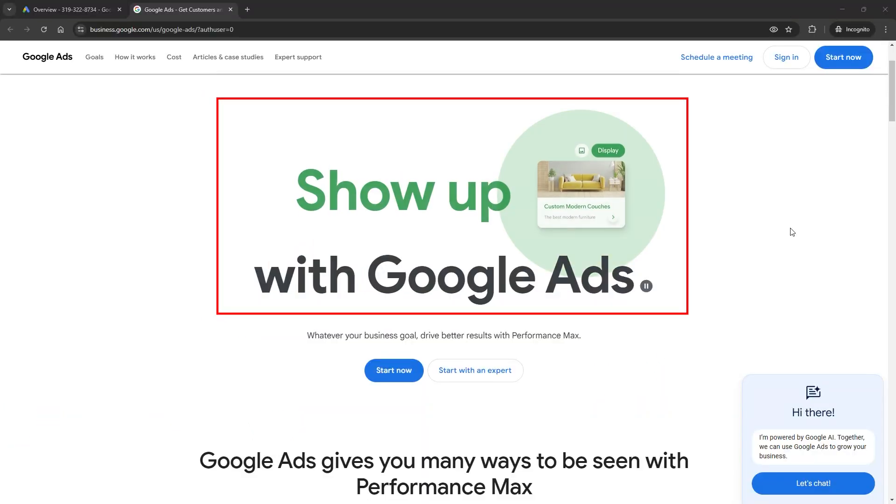
Switch to the Google Ads account and view its Recommendations and Insights pages
scroll(down, 3)
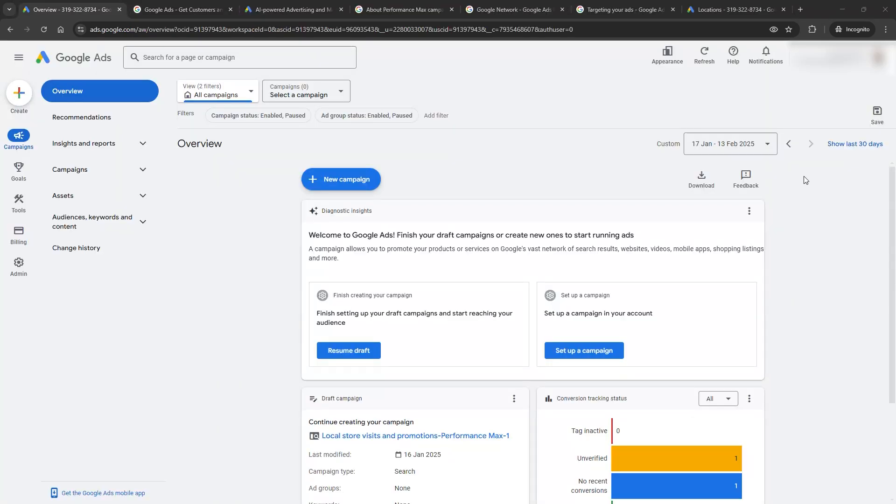
click(81, 117)
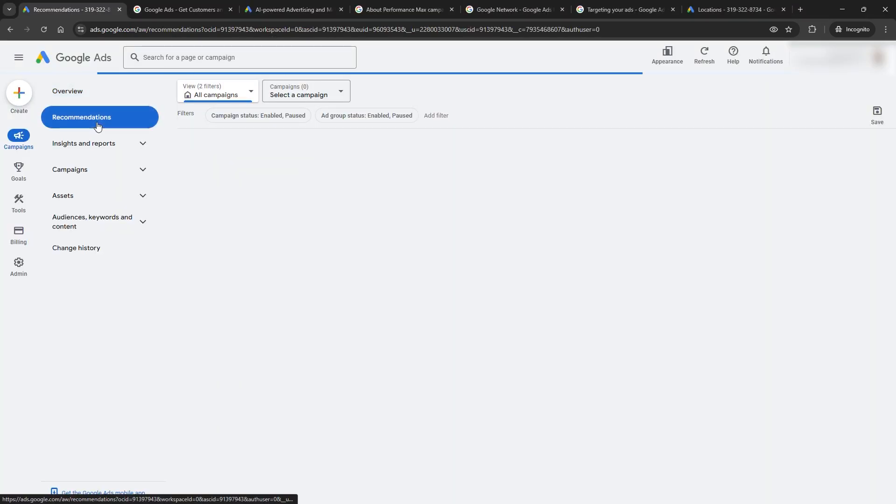
click(84, 143)
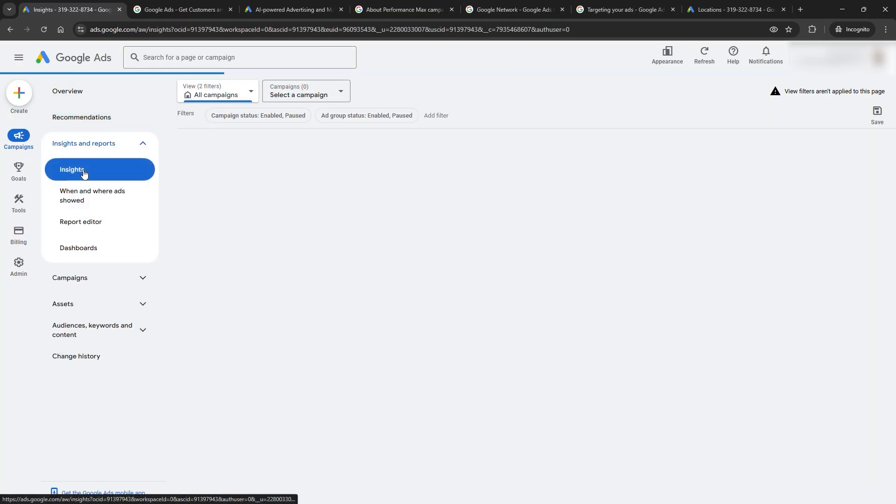
click(83, 169)
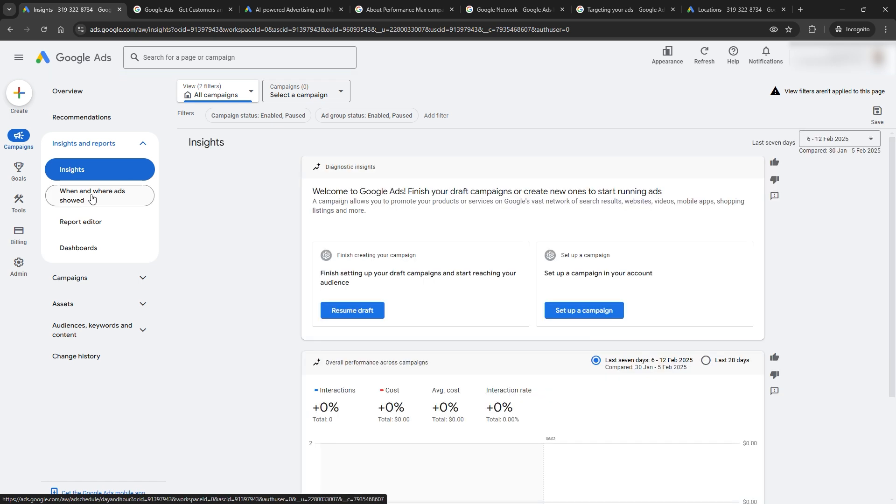
View the campaigns list (one draft) and the account's assets from the sidebar
click(69, 278)
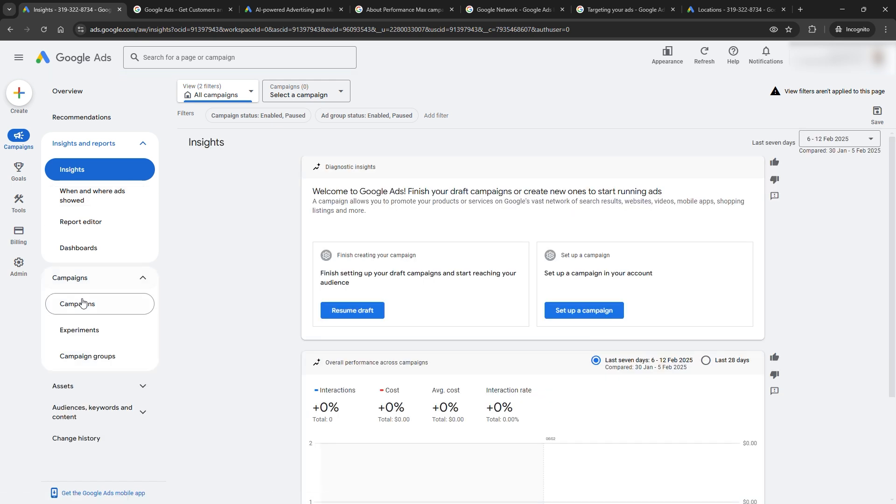
click(77, 303)
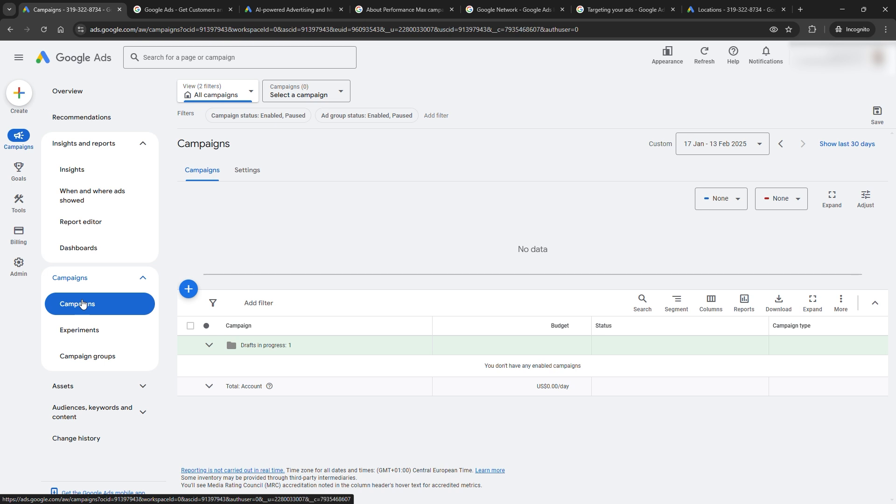
click(63, 389)
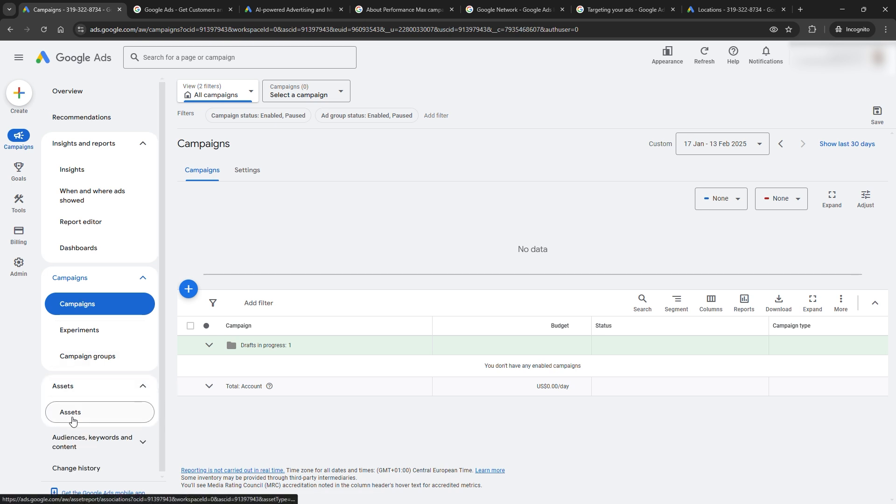
click(70, 413)
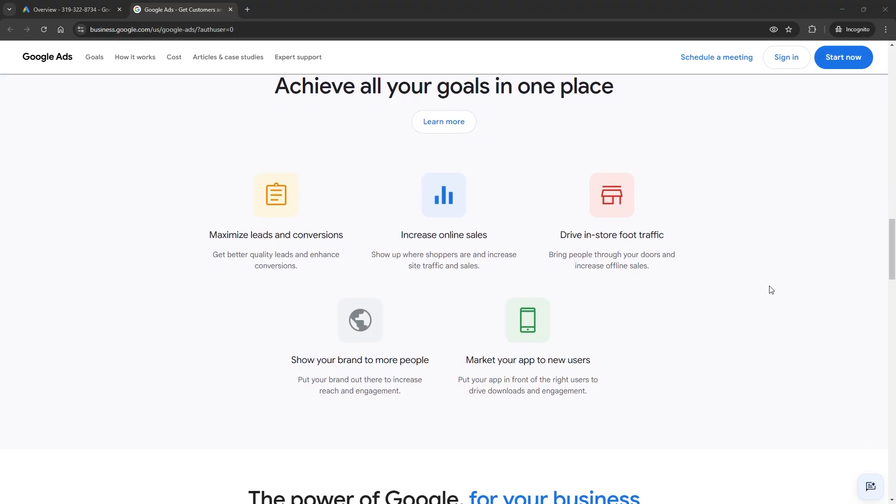
Review 'Multiply your expertise' and the Performance Max help article, then return to Overview
scroll(down, 3)
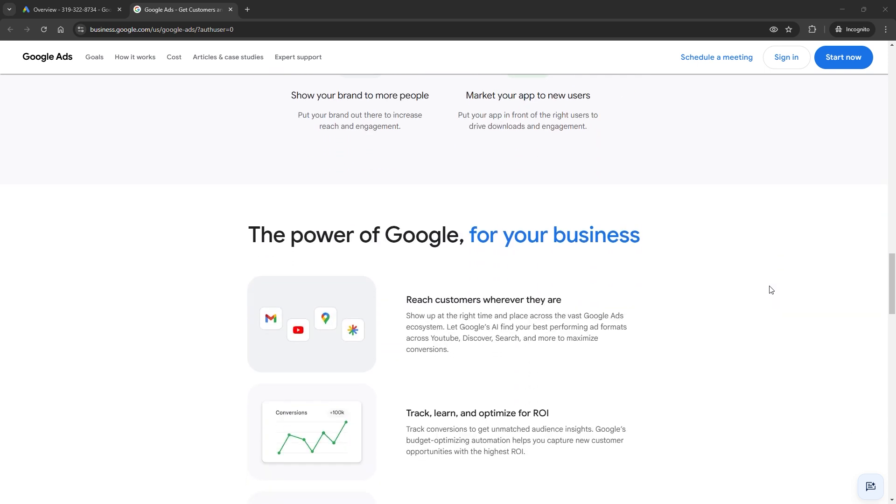
scroll(down, 3)
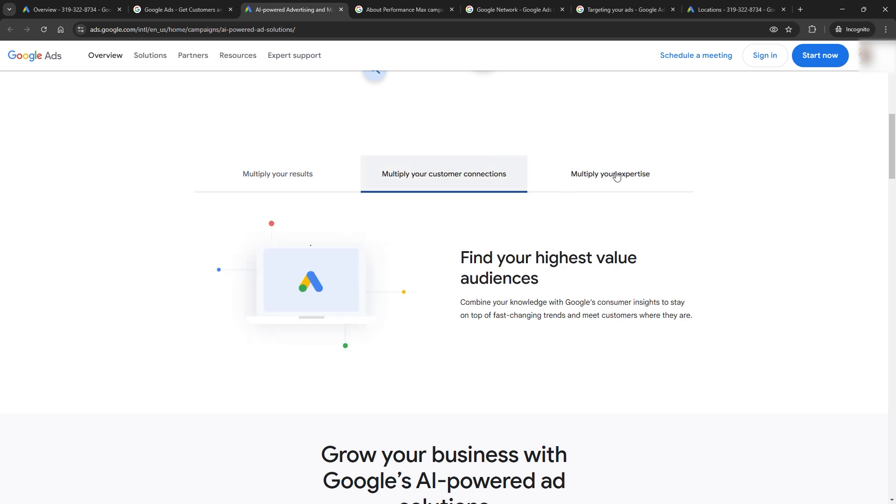
click(610, 173)
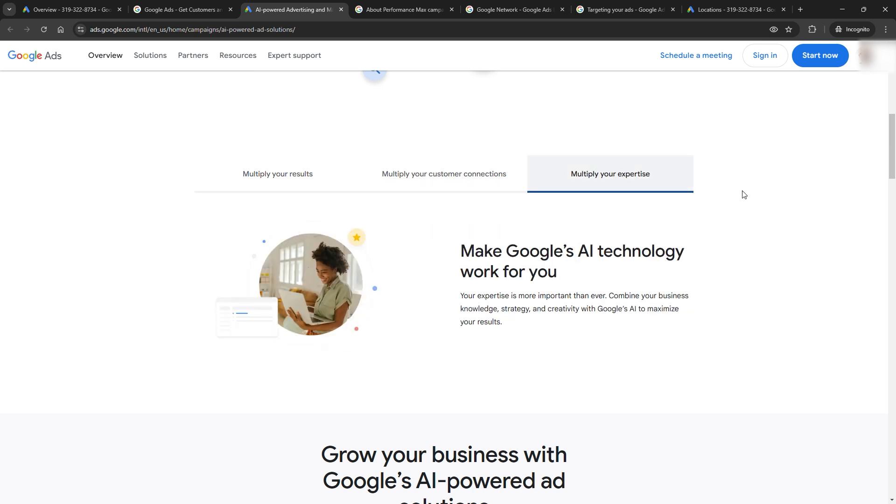
click(404, 10)
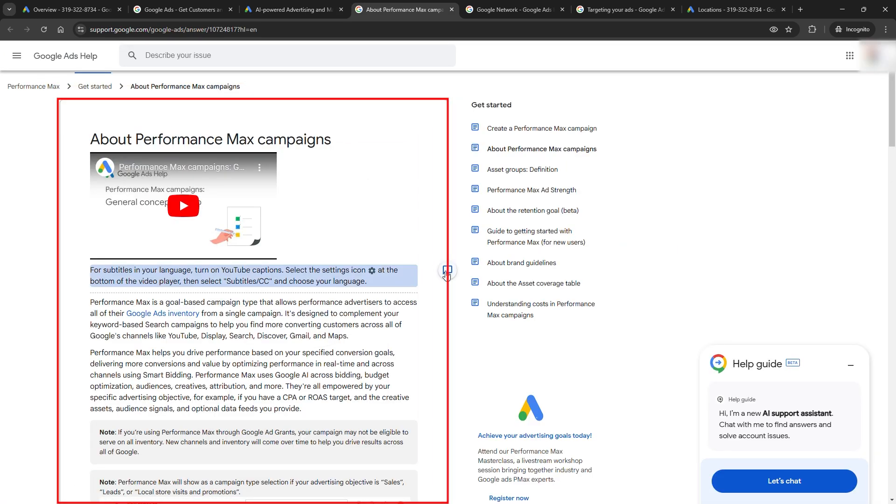
click(68, 9)
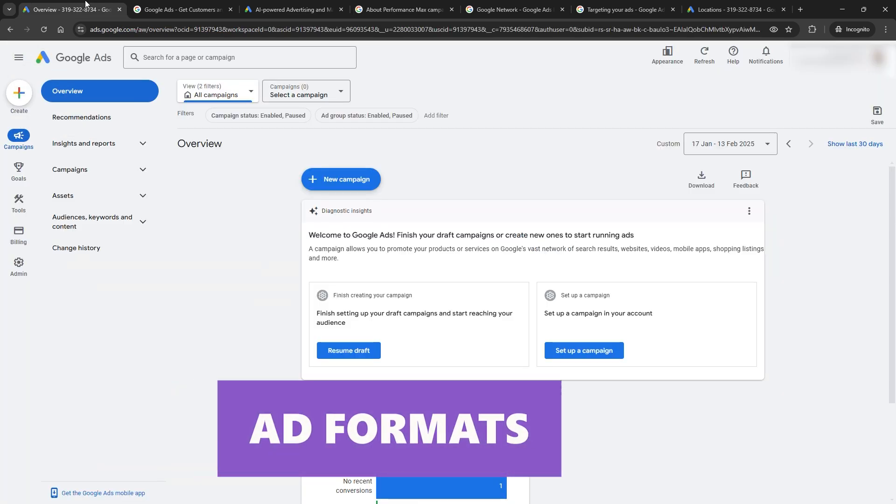
Create a brand-new campaign, confirm the Sales objective, and select the Performance Max type
click(341, 179)
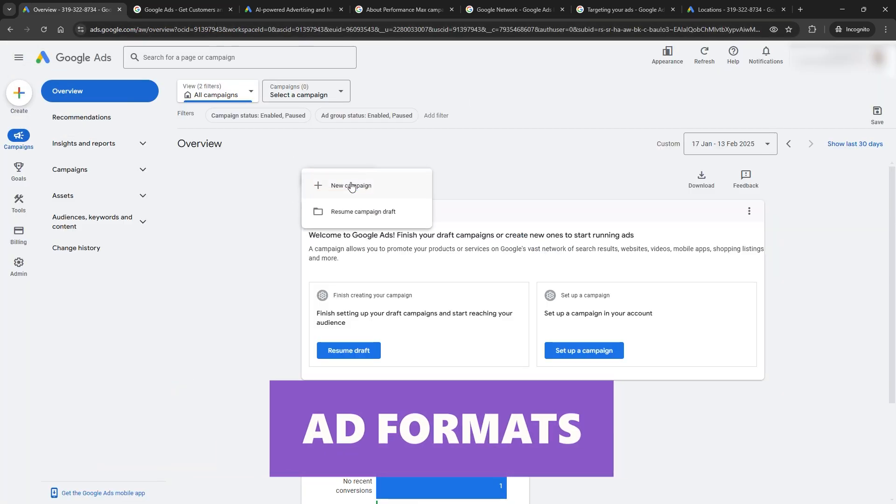
click(351, 186)
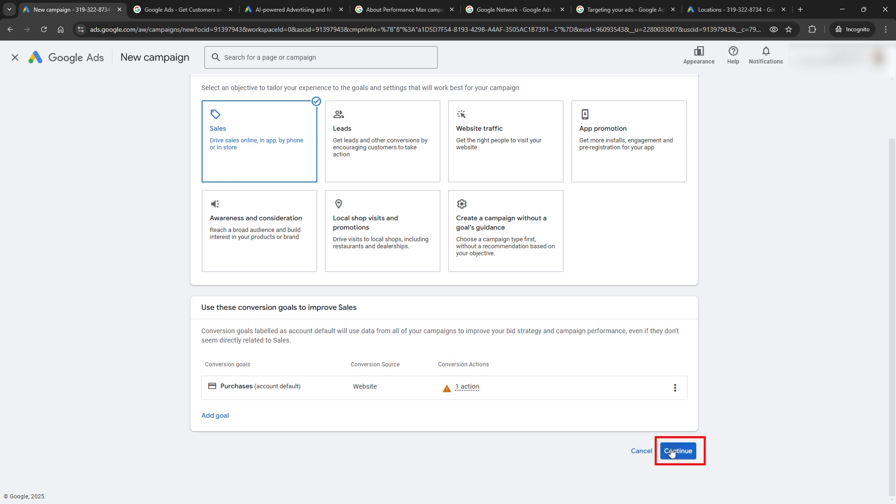
click(677, 451)
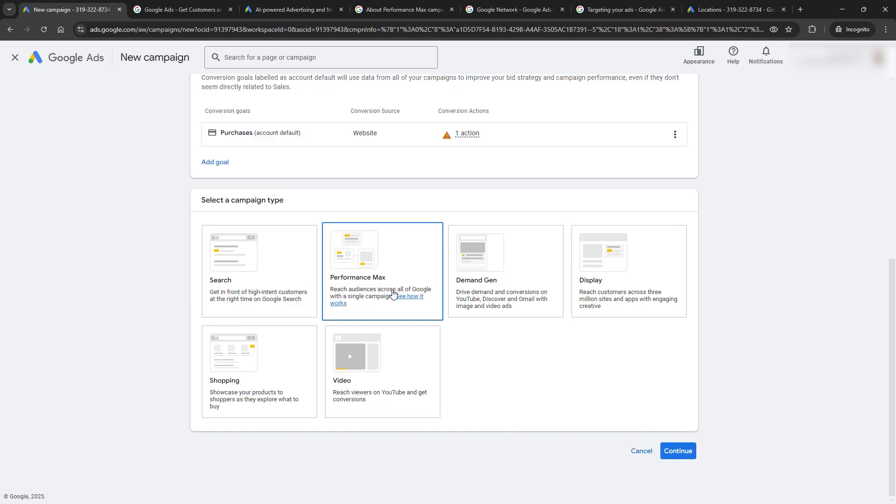
click(382, 270)
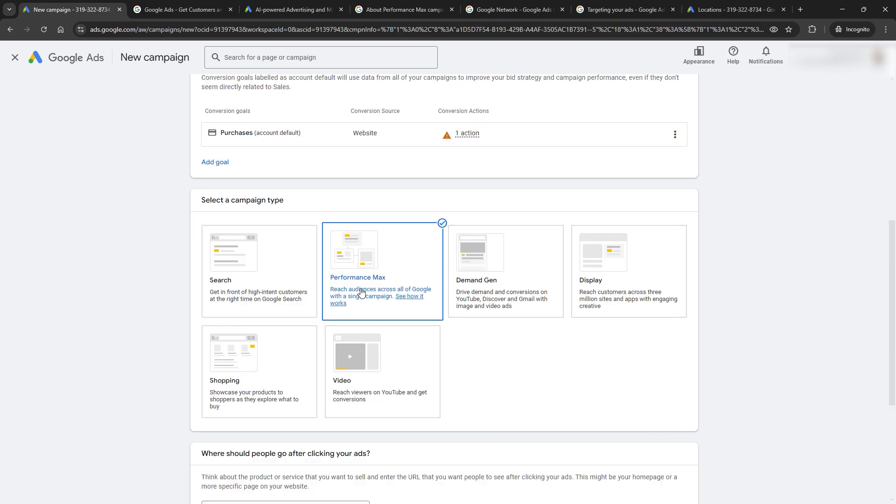
scroll(down, 3)
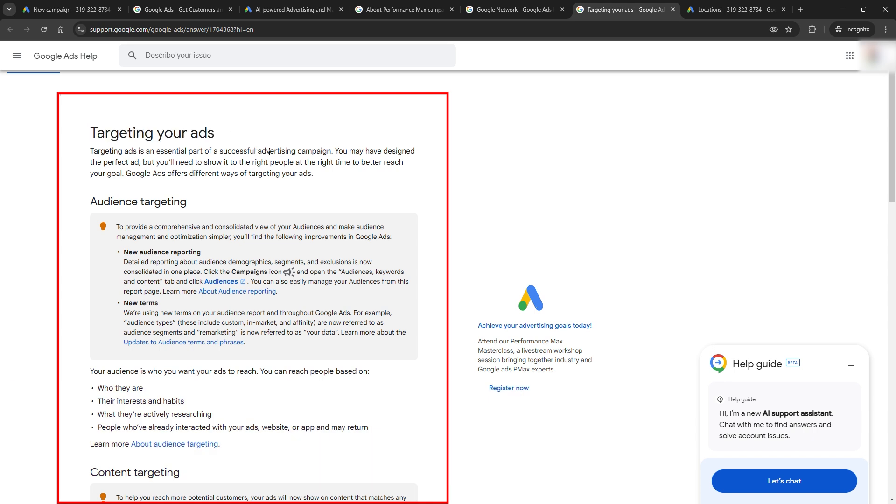
mouse_move(453, 217)
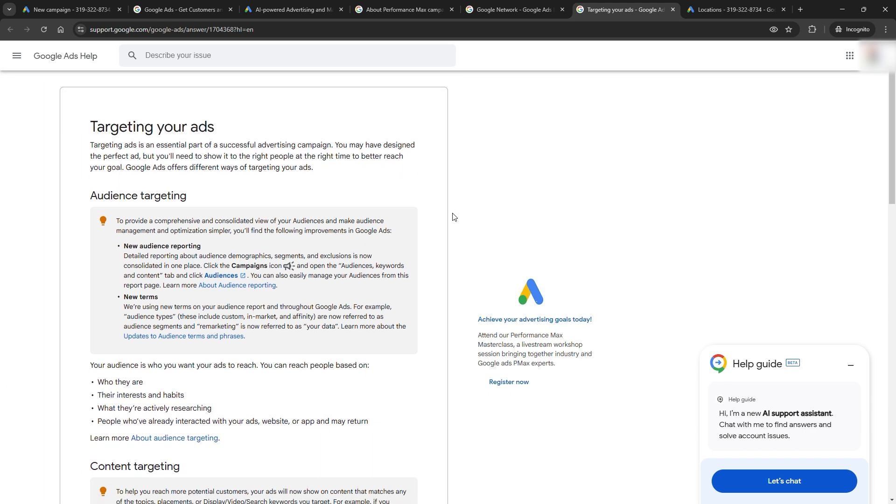
Read the 'Targeting your ads' article, then check the Locations page showing no targeted locations
scroll(down, 3)
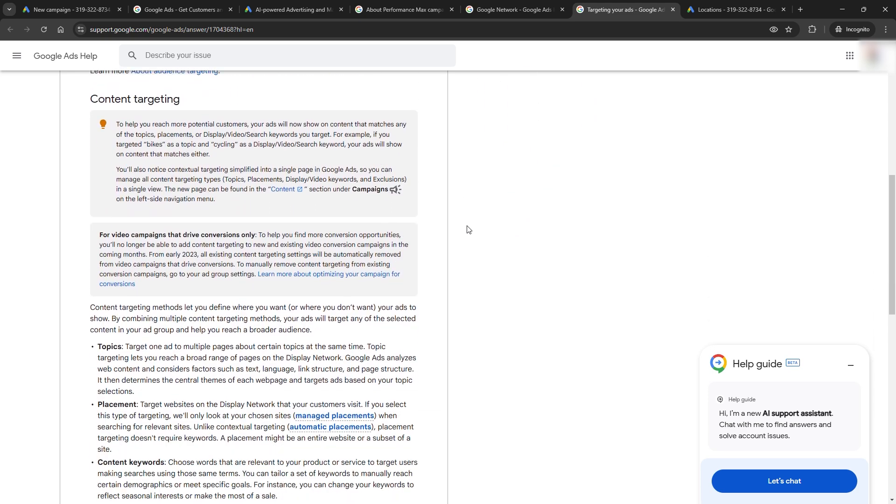
click(735, 9)
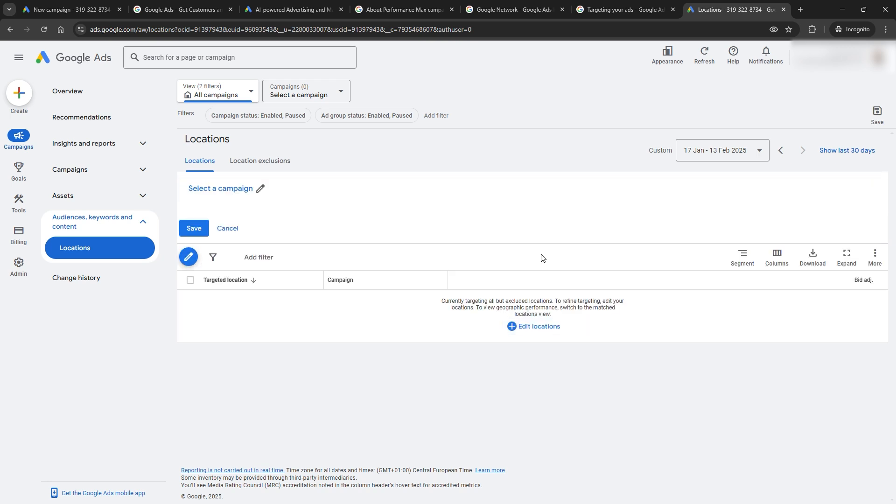
mouse_move(204, 265)
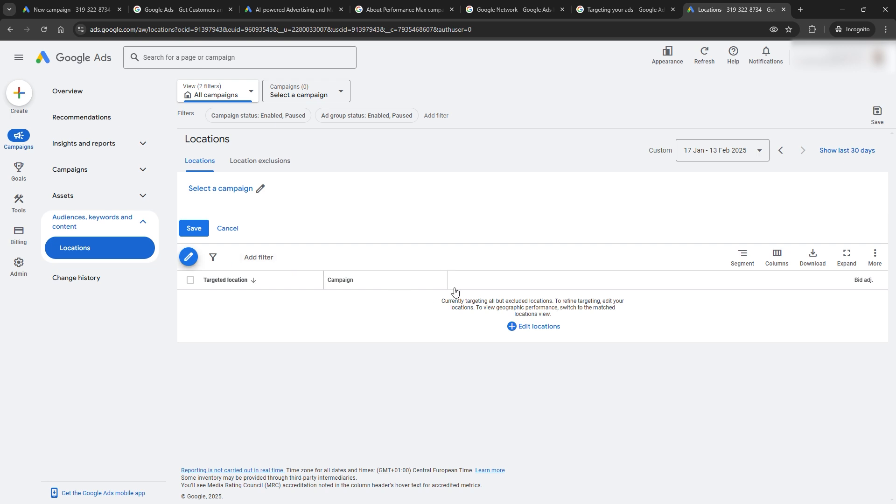
click(260, 161)
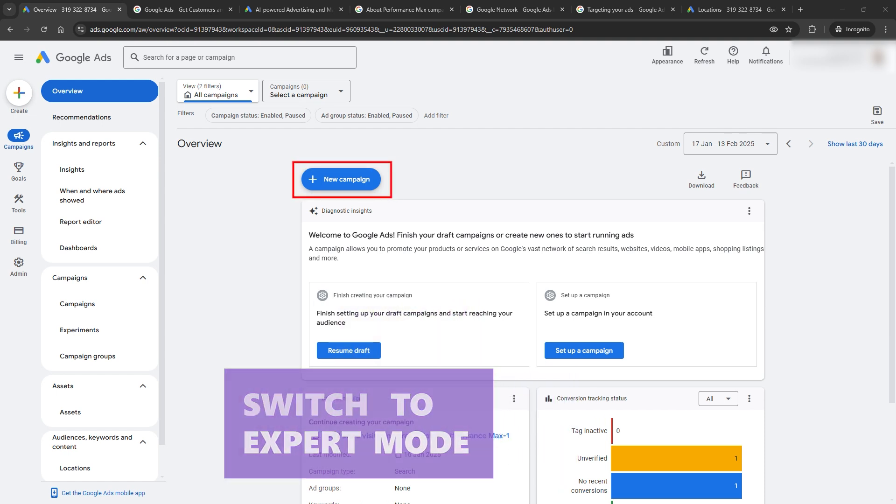
Start a new Search campaign without goal guidance and continue to its setup
click(342, 179)
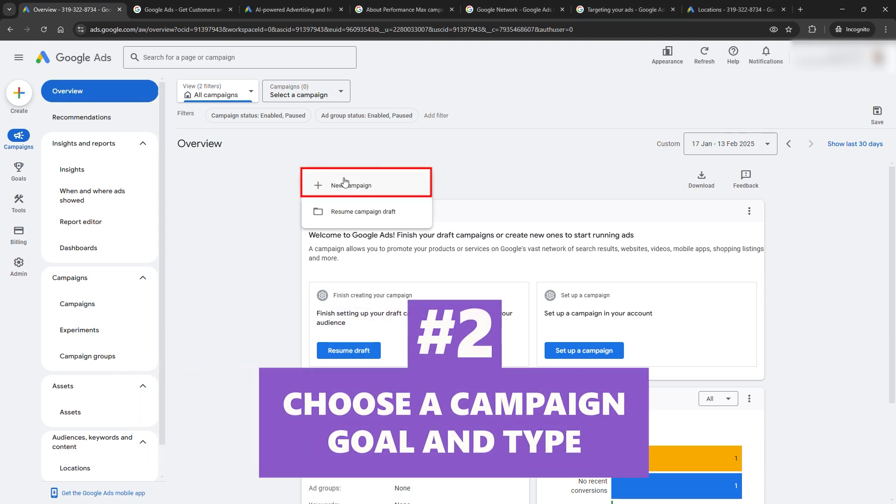
click(351, 184)
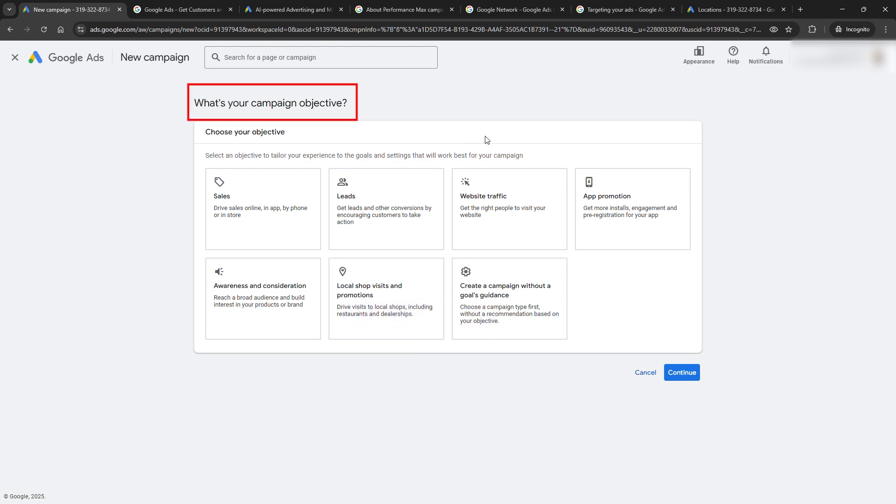
click(386, 207)
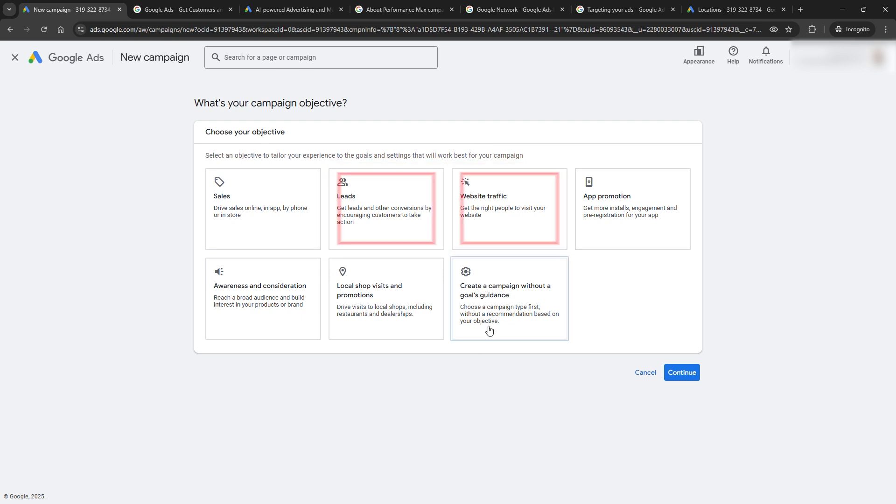
click(505, 297)
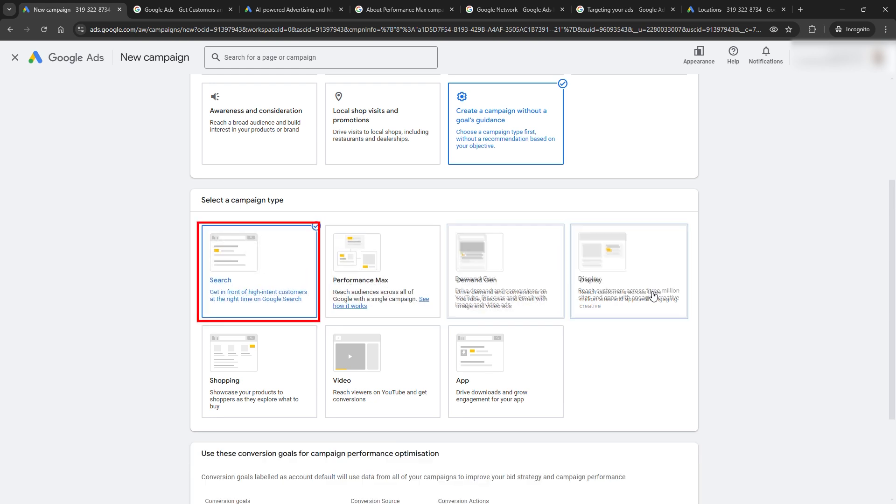
scroll(down, 3)
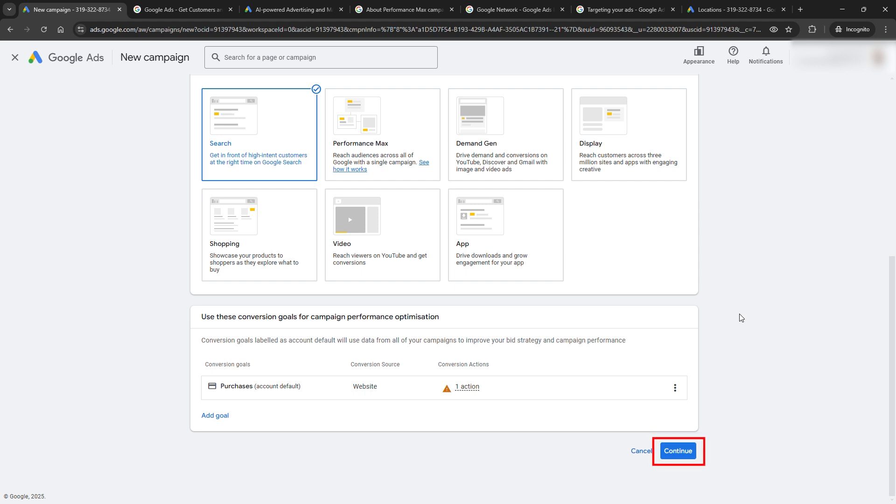
click(677, 451)
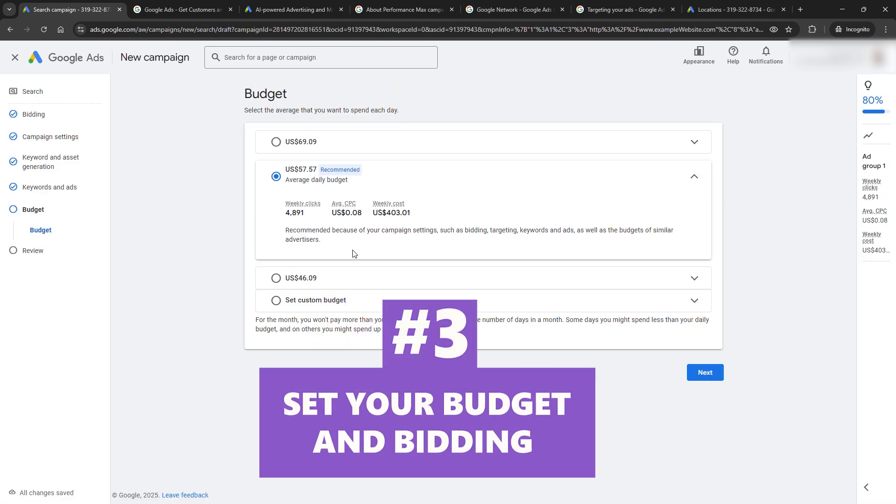
Set a US$10 custom daily budget and a US$1.00 maximum CPC bid limit
click(275, 300)
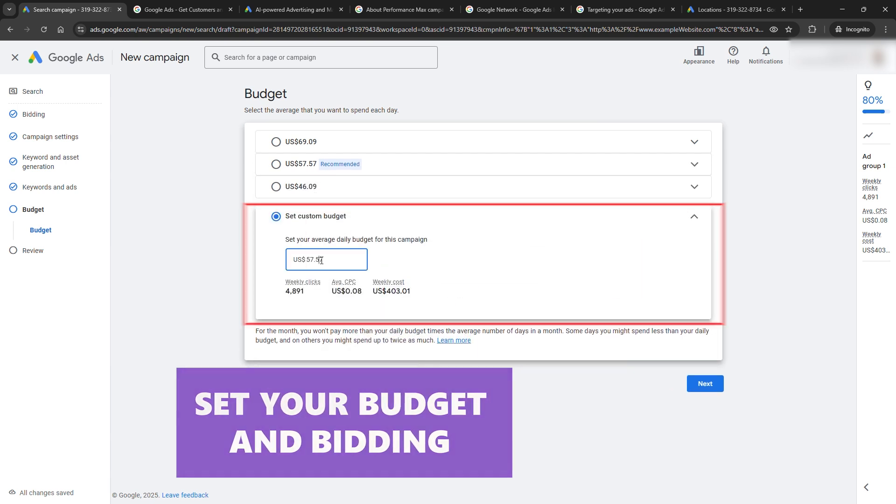
text(10.00)
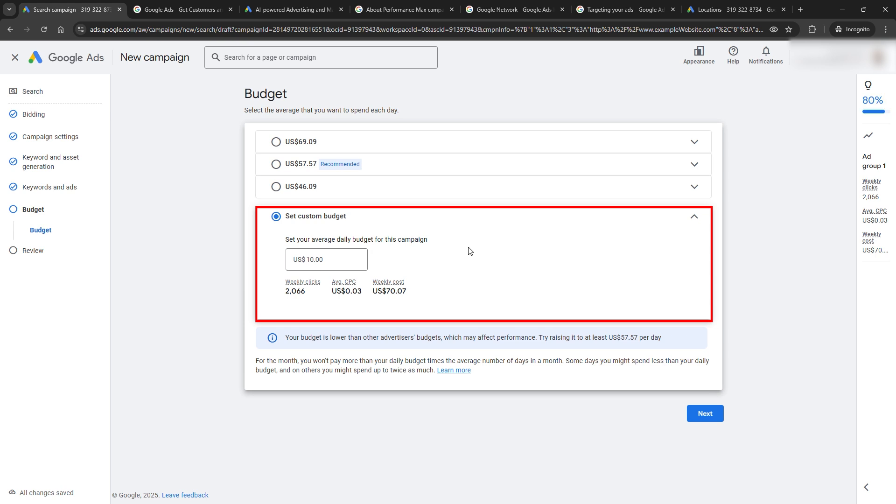
mouse_move(599, 349)
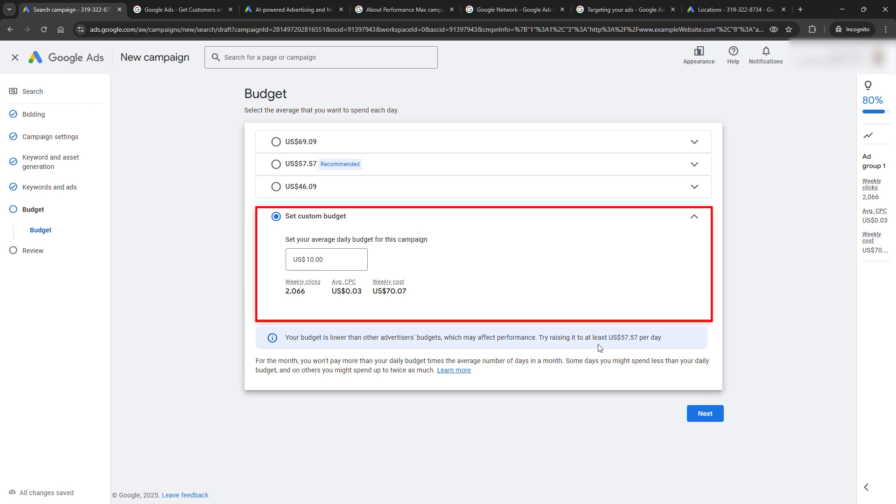
click(33, 114)
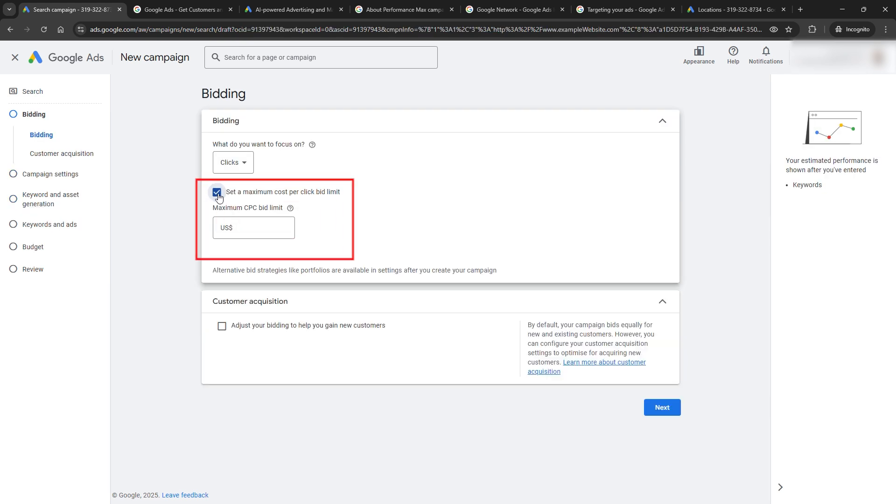
click(254, 227)
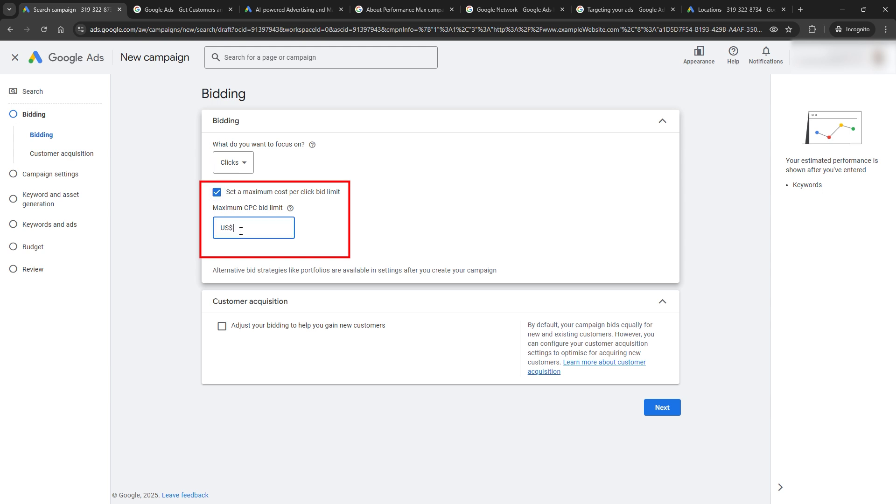
text(1.00)
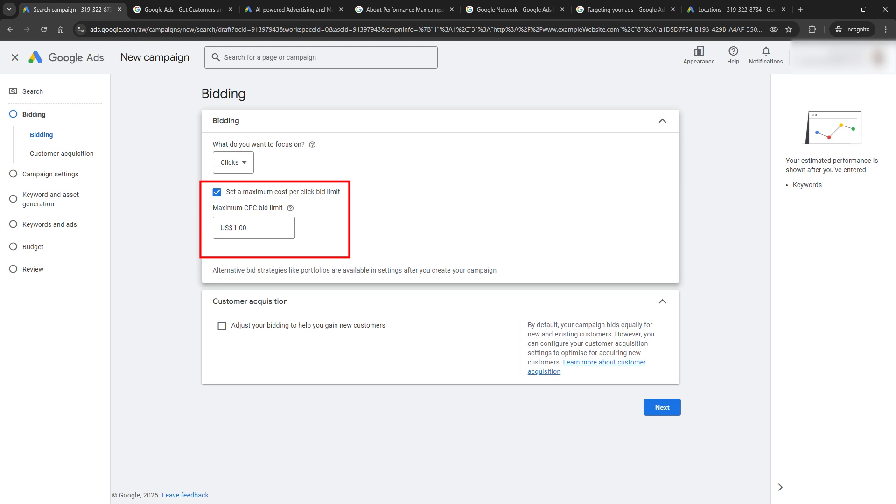
click(661, 407)
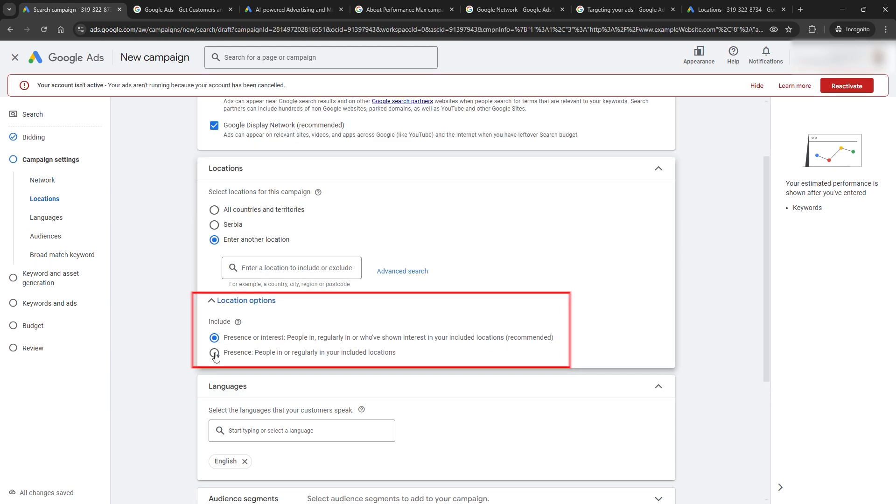
Choose the Presence location option and add United States as the target location
click(214, 352)
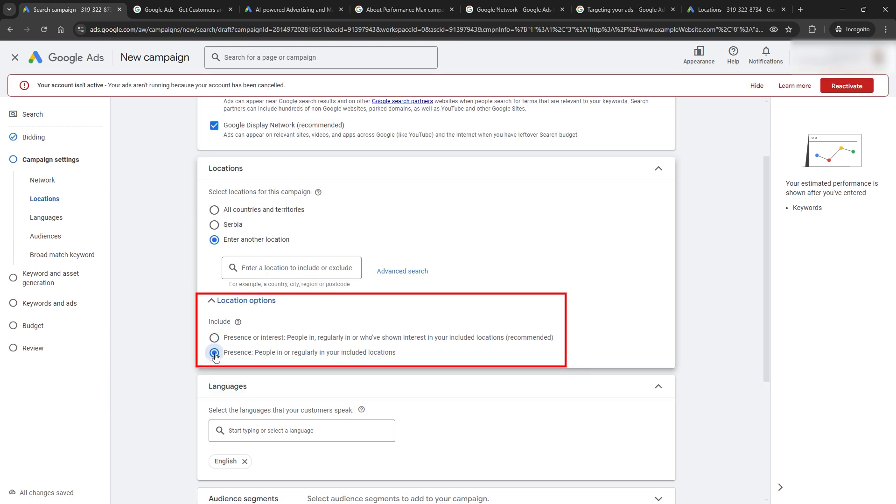
click(214, 352)
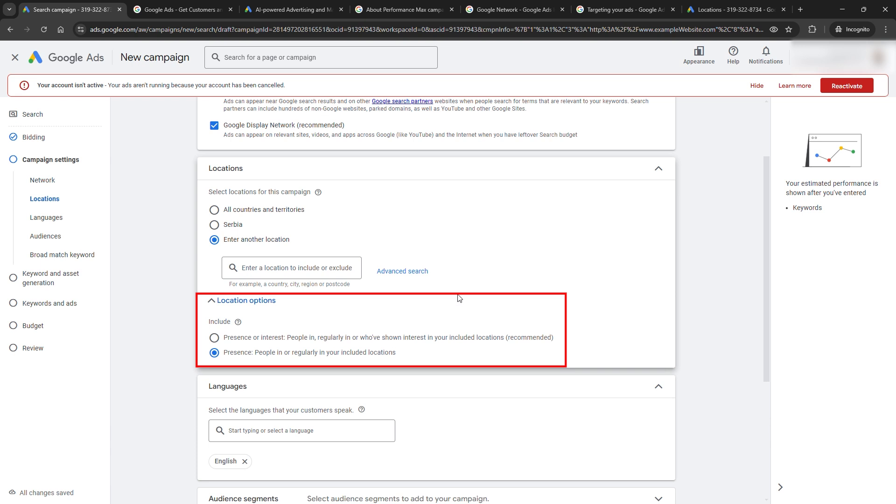
click(290, 267)
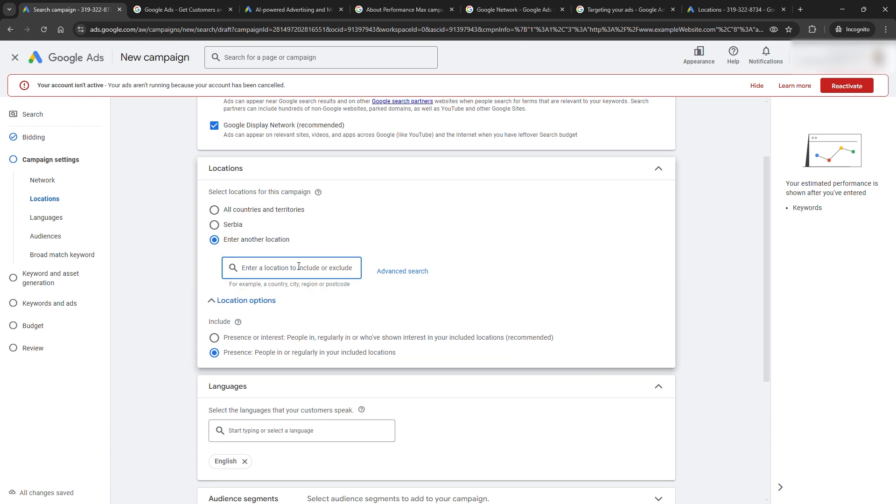
text(Un)
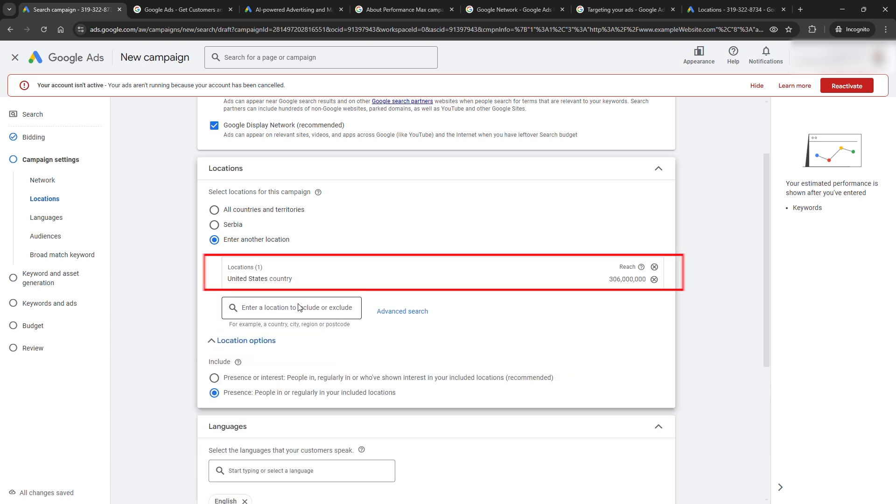
click(291, 307)
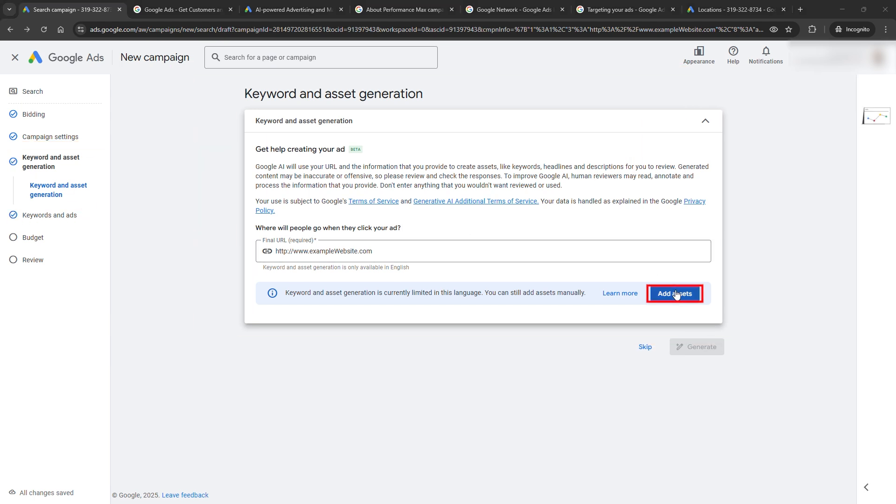
Enter Laptops as the advertised product and refresh suggestions so the keyword becomes 'laptops'
click(674, 293)
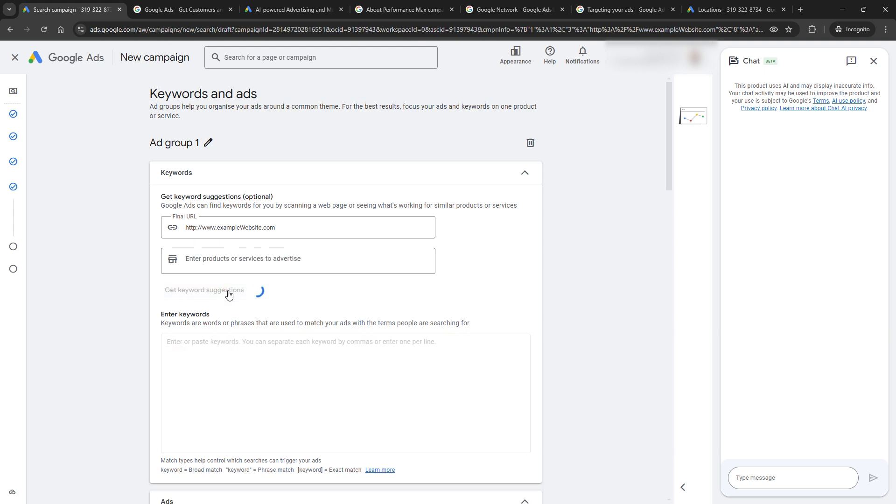
click(204, 290)
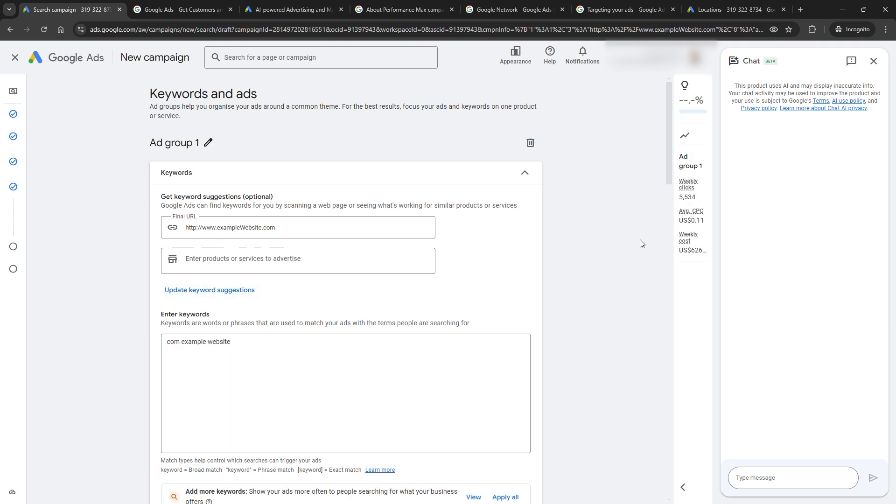
click(298, 261)
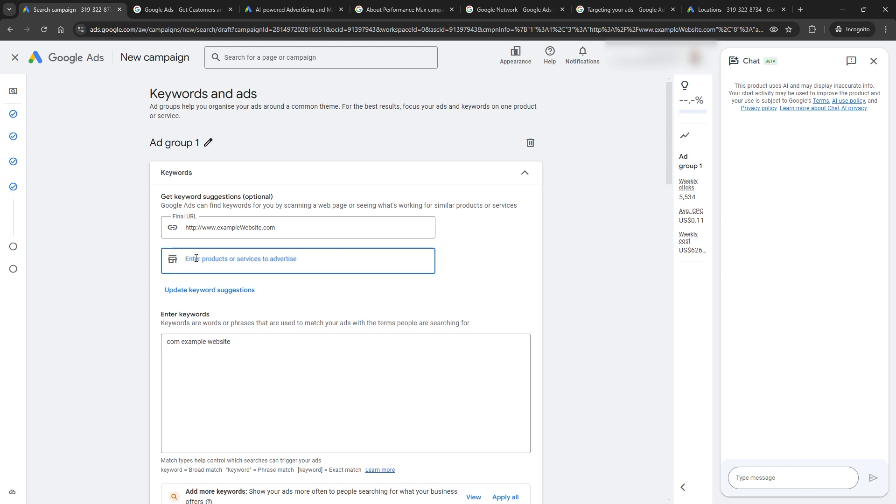
click(297, 261)
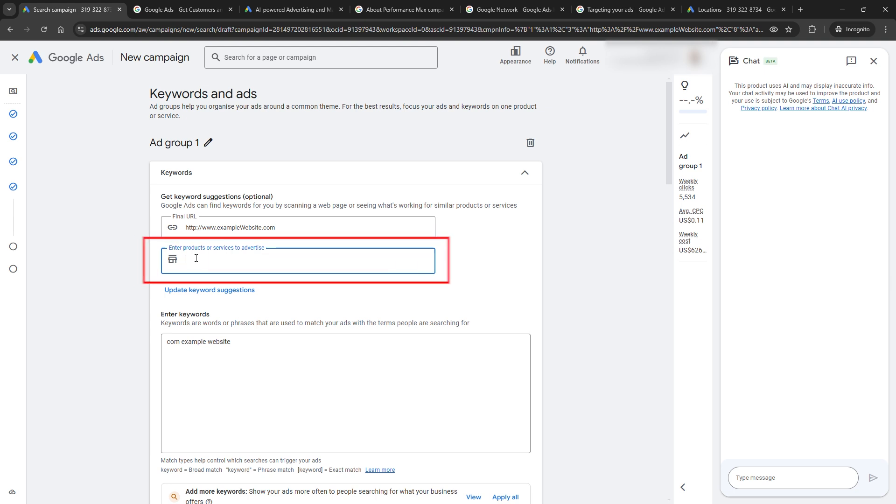
text(Laptops)
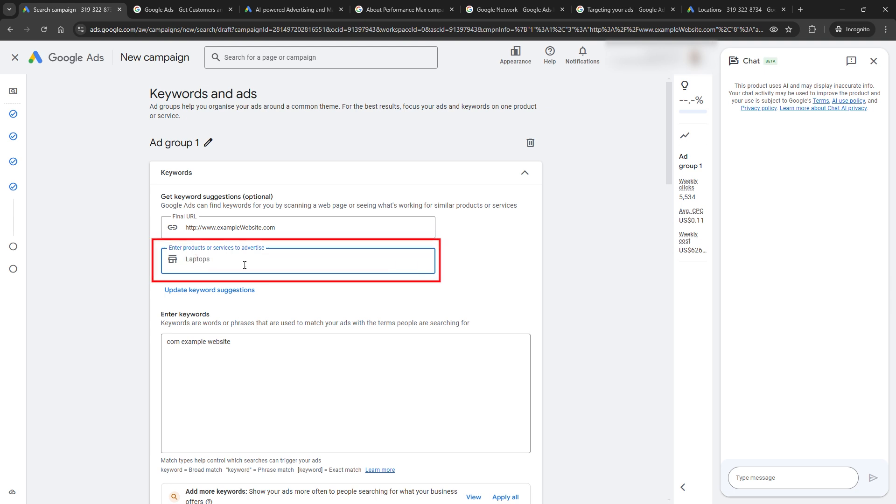
click(210, 290)
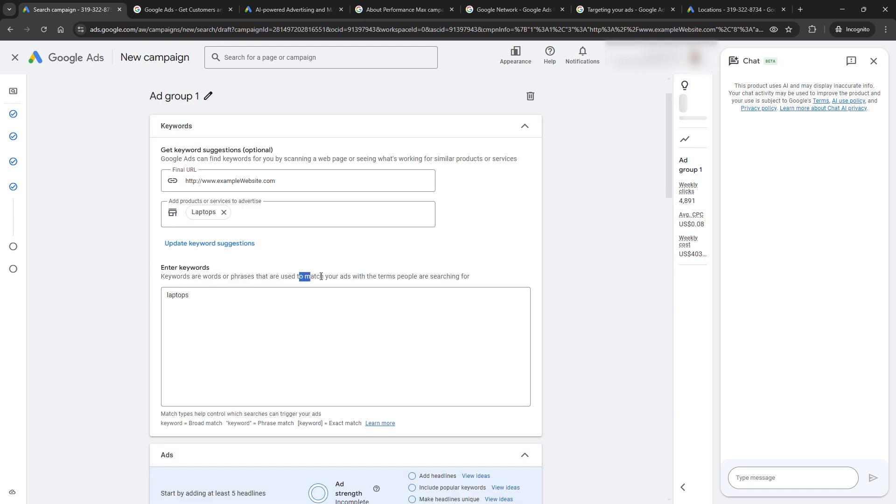
mouse_move(537, 259)
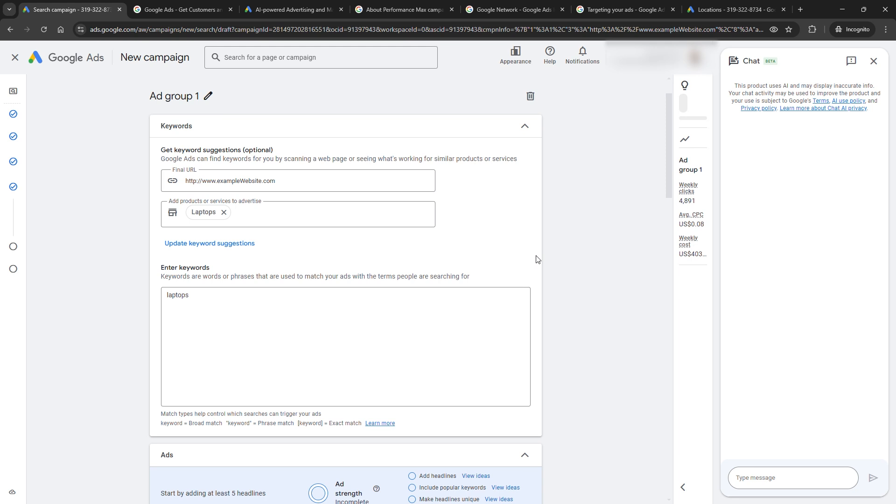
scroll(down, 3)
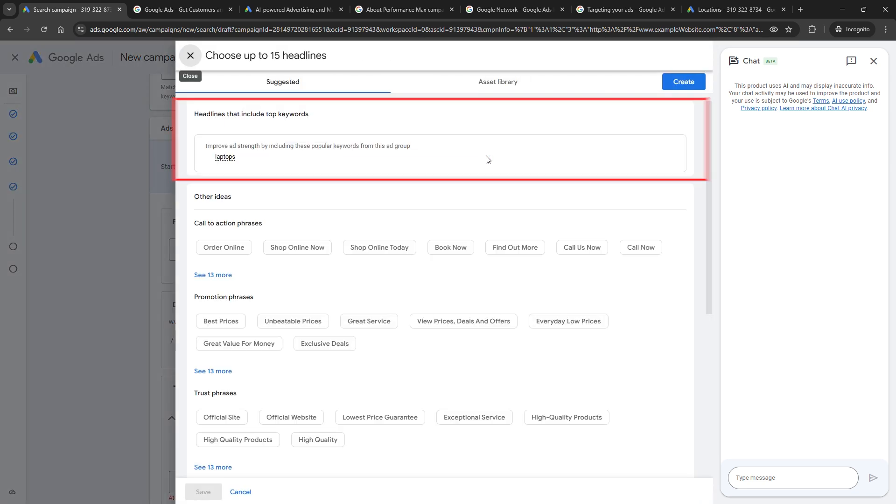
mouse_move(335, 161)
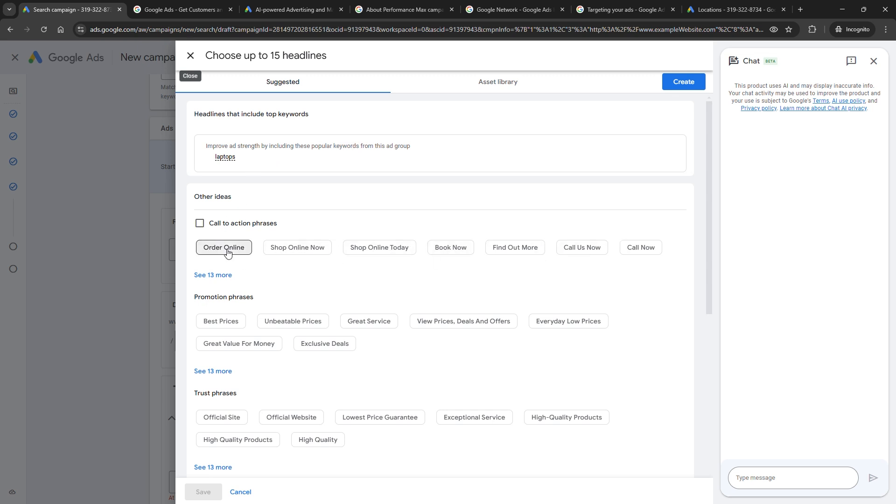
Add Order Online and further suggested headlines down the list, saving the selection
click(224, 247)
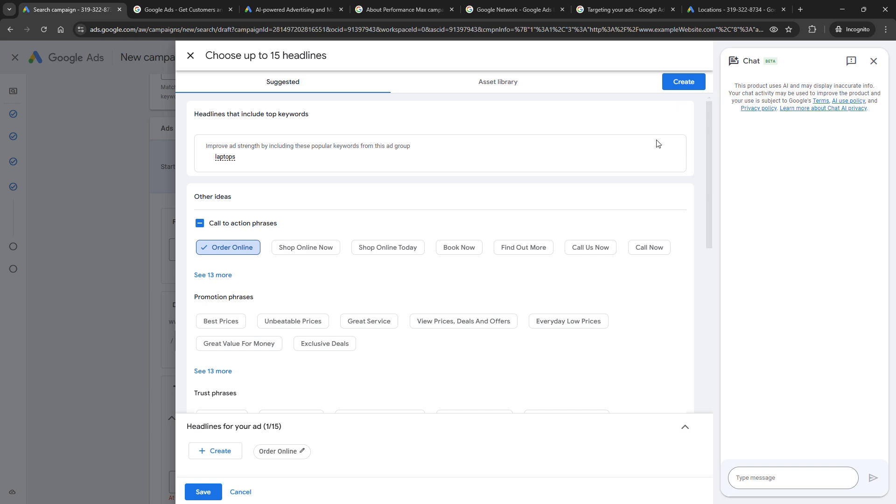
scroll(down, 3)
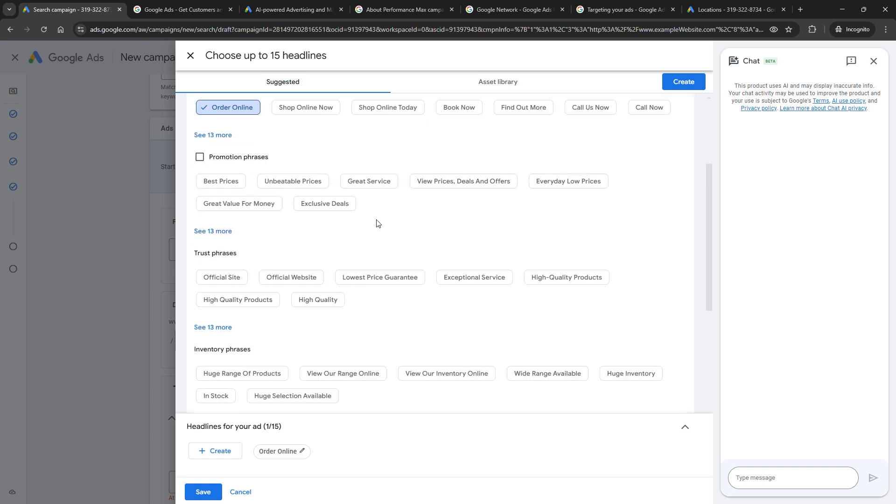
scroll(down, 3)
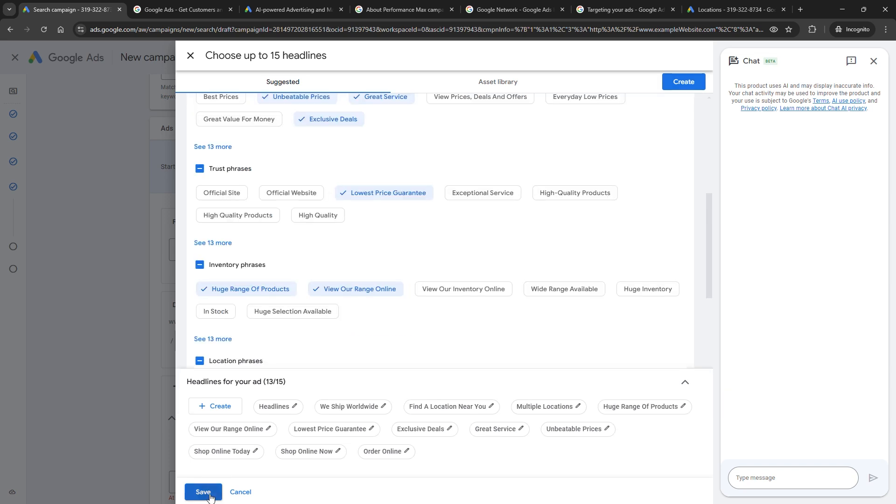
click(203, 492)
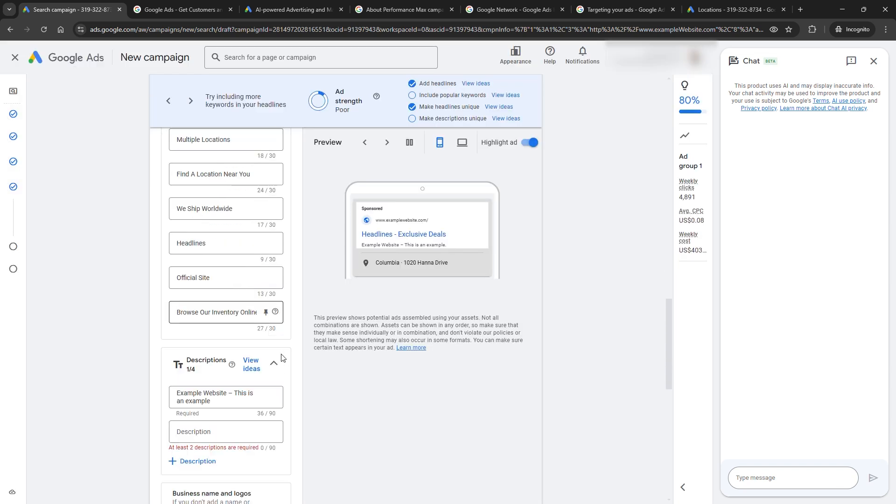
Scroll down the Keywords and ads page toward the Next button
scroll(down, 3)
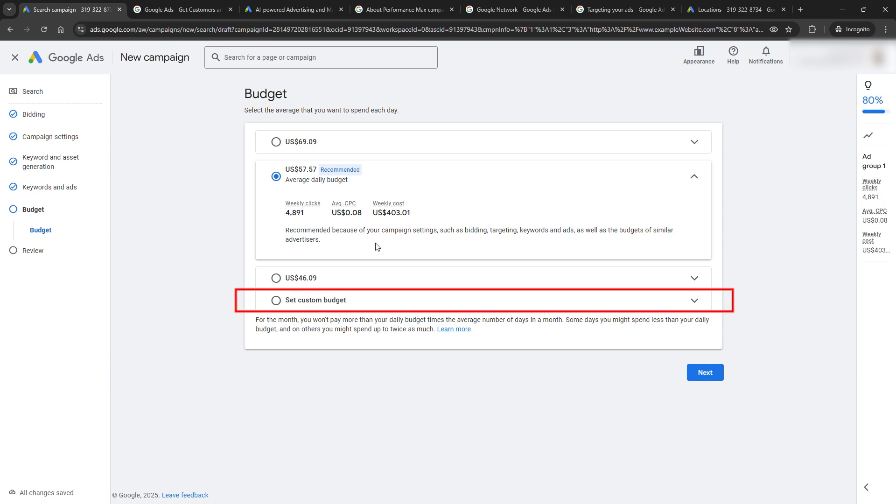
Choose a custom daily budget and enter US$10.00
click(275, 290)
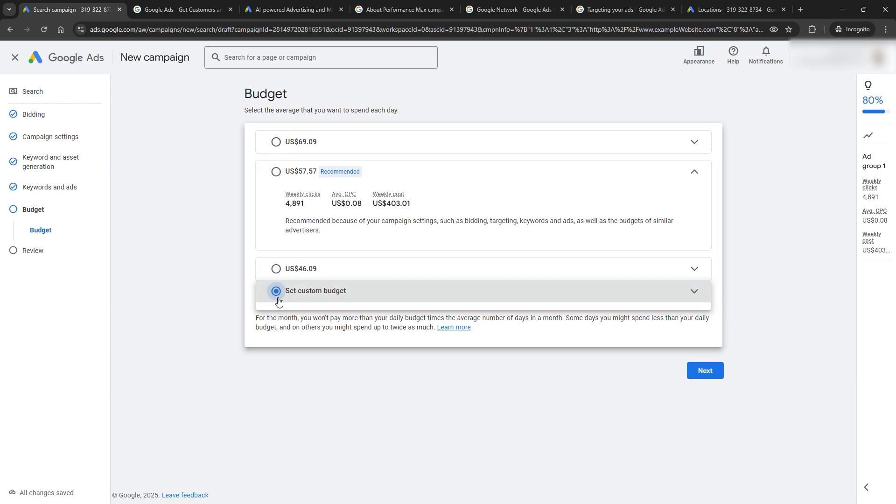
click(276, 290)
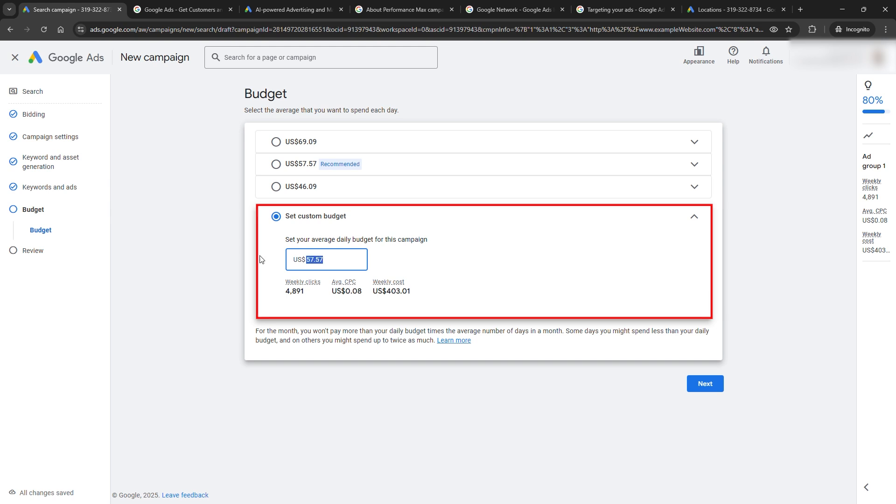
text(10.00)
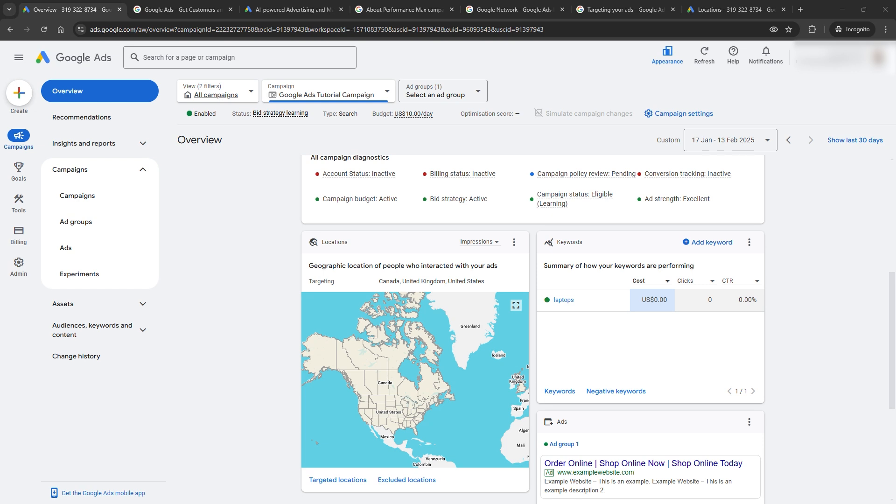
Uncheck Include Google Display Network in the tutorial campaign's Networks settings and save
click(19, 267)
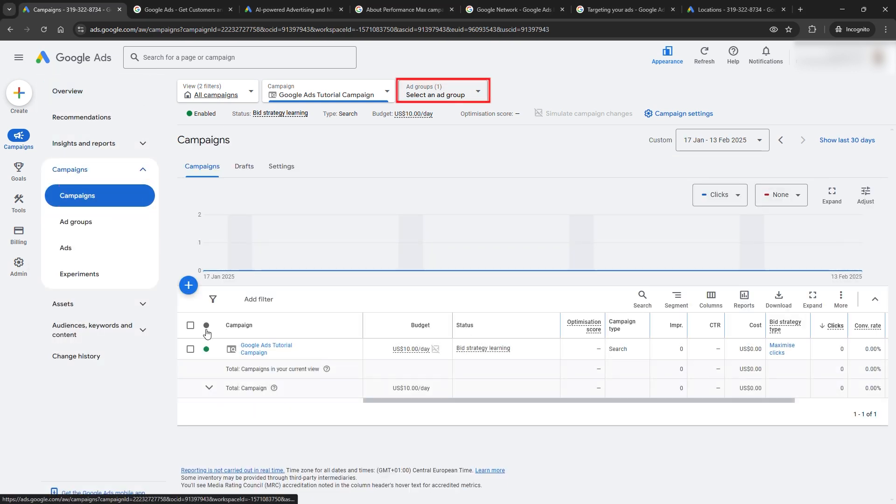
click(440, 90)
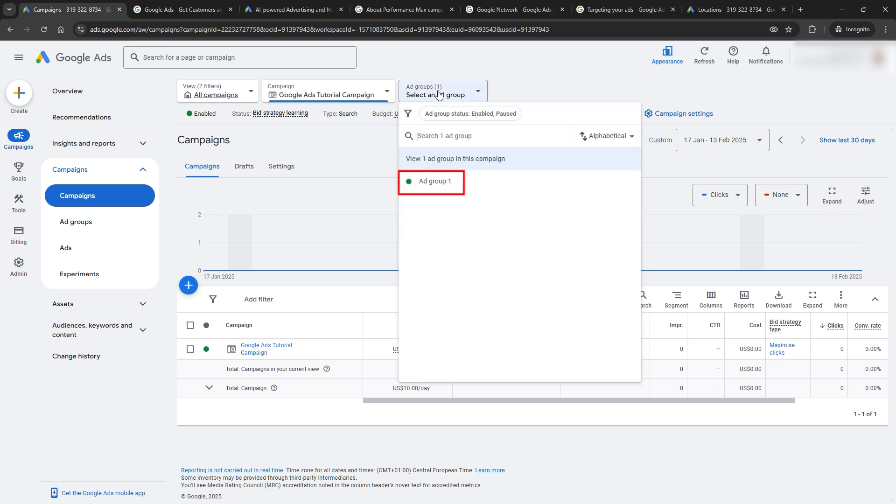
click(437, 181)
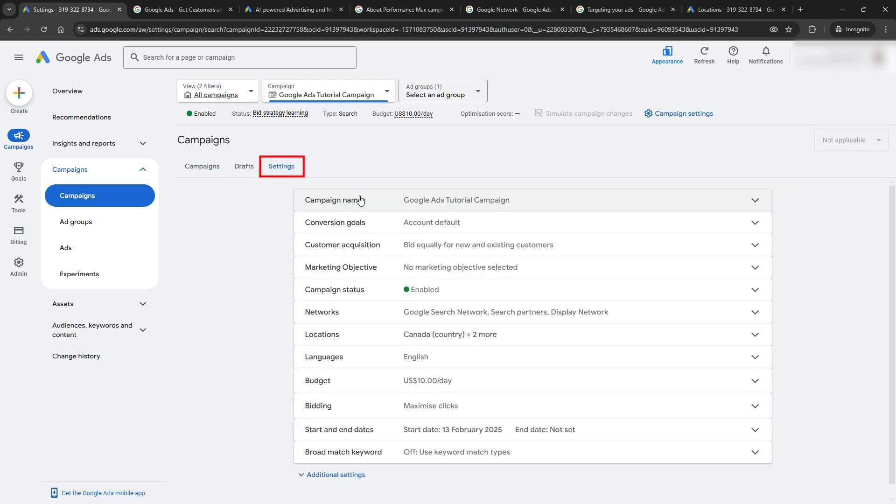
click(321, 312)
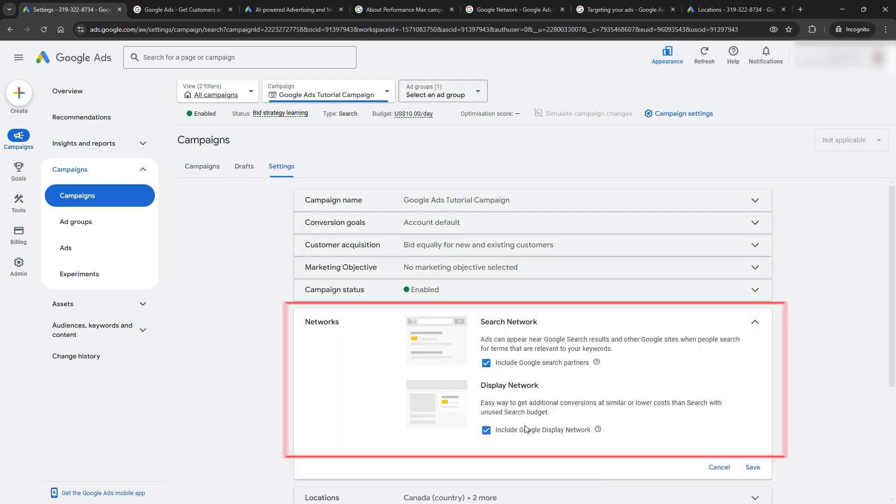
click(486, 430)
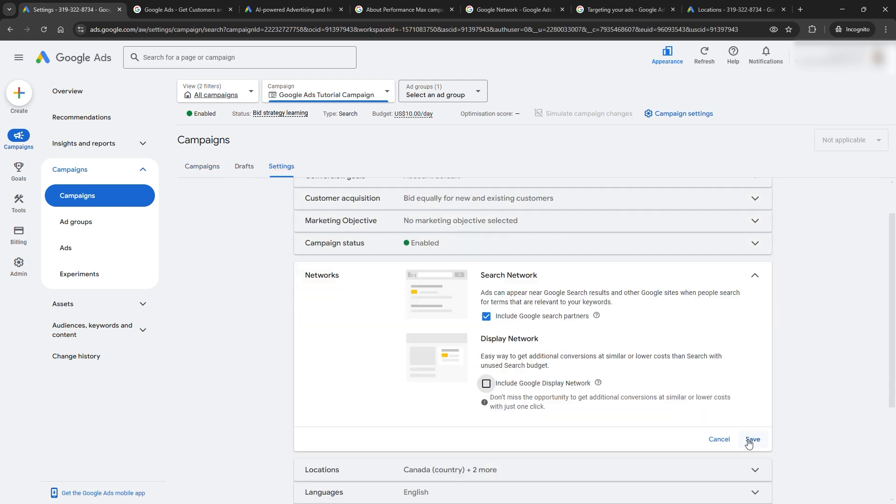
click(752, 439)
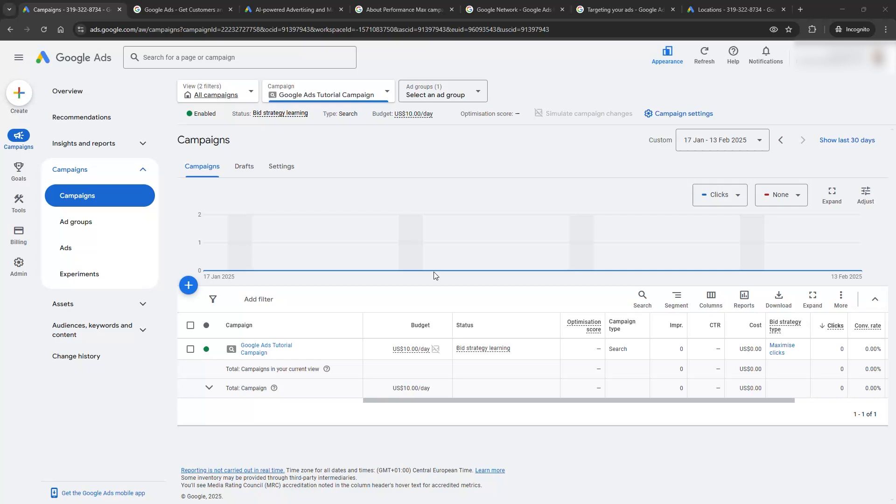
click(77, 196)
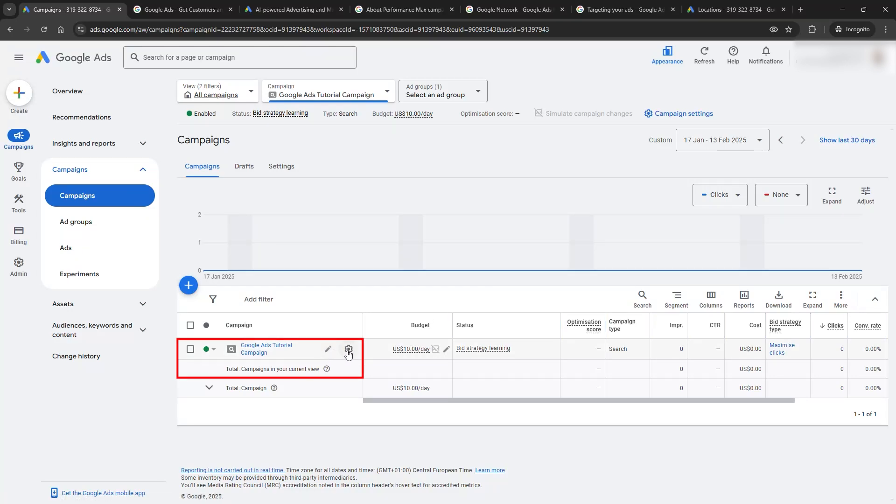
Set the tutorial campaign's end date to 14 Feb 2025 and save
click(348, 349)
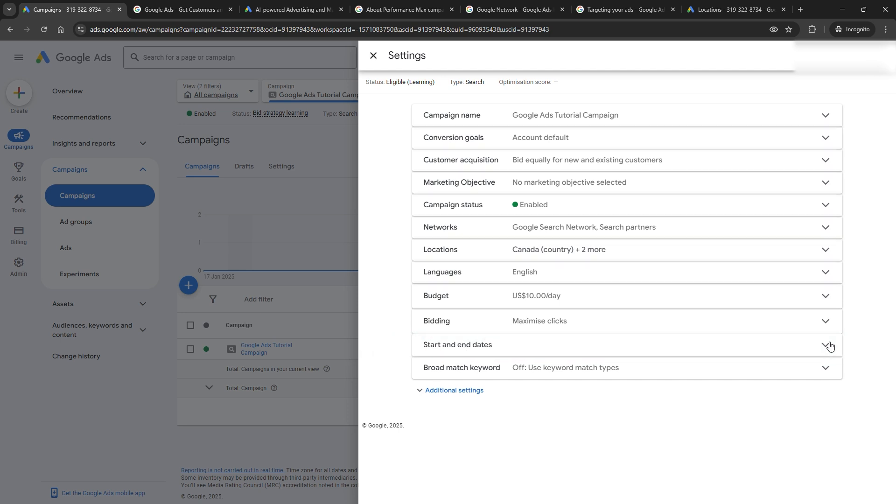
click(826, 345)
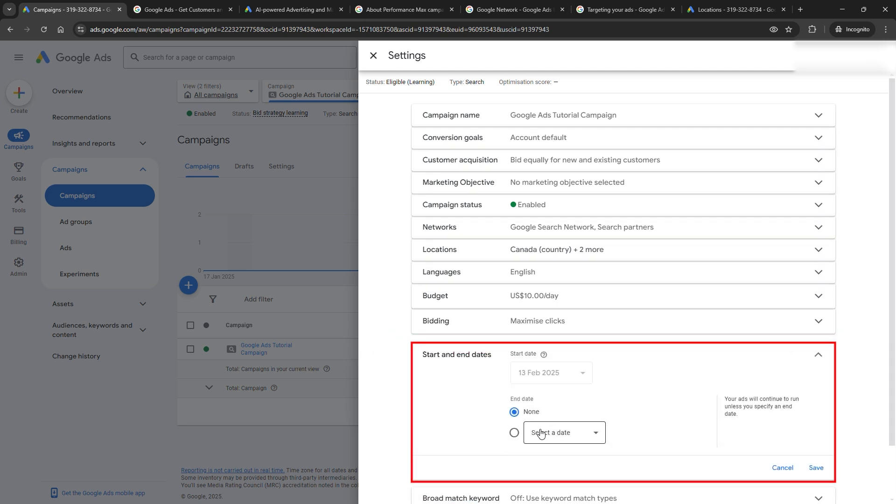
click(564, 433)
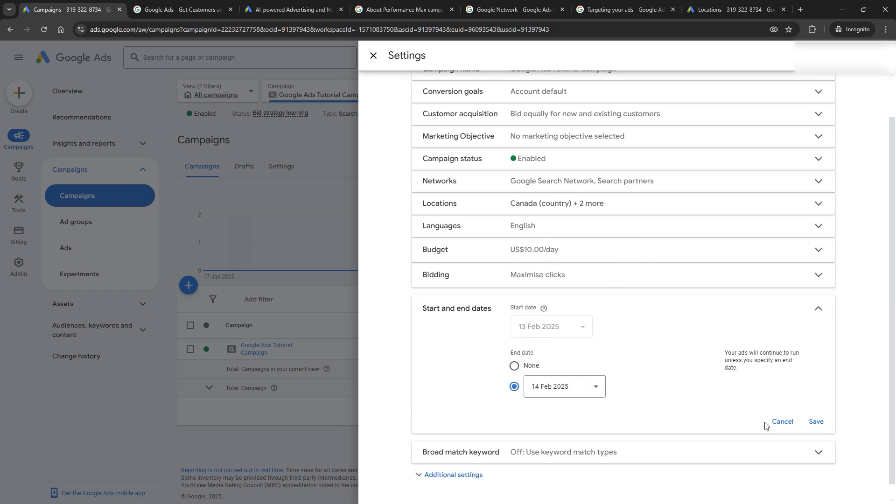
click(817, 421)
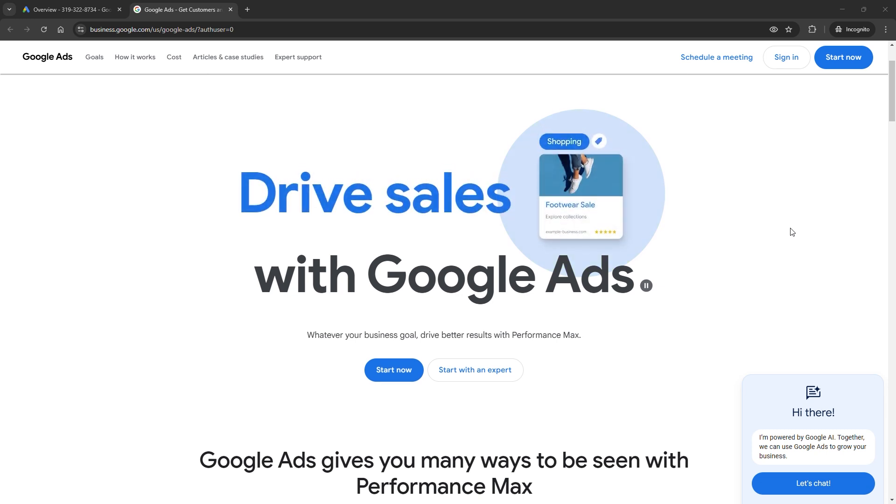
Scroll down the Google Ads landing page promoting Performance Max
scroll(down, 3)
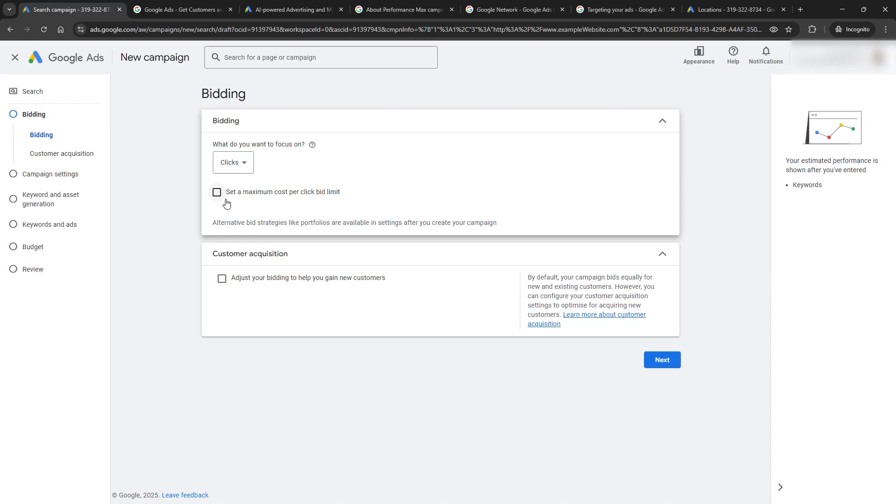
Enable a maximum CPC bid limit of US$1.00
click(217, 191)
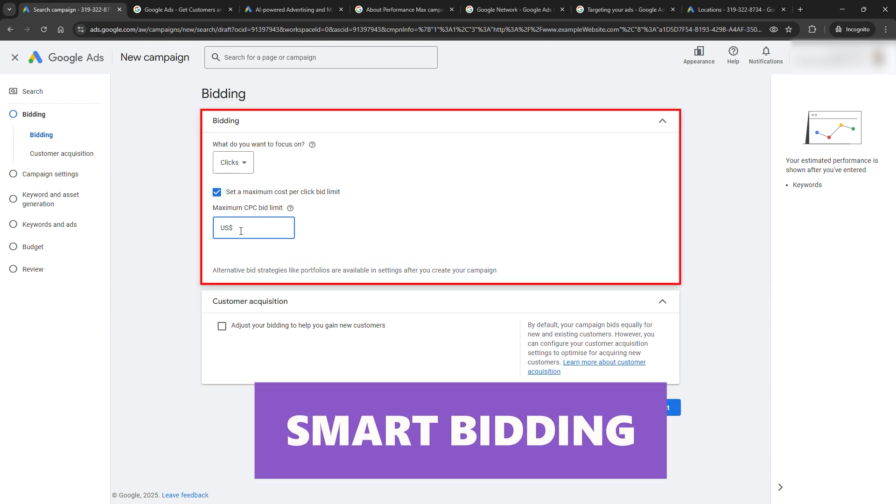
text(1.00)
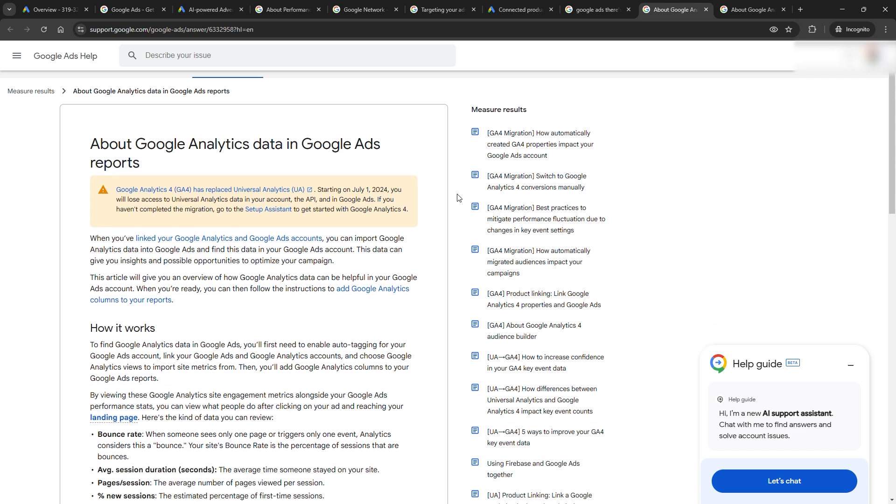
scroll(down, 3)
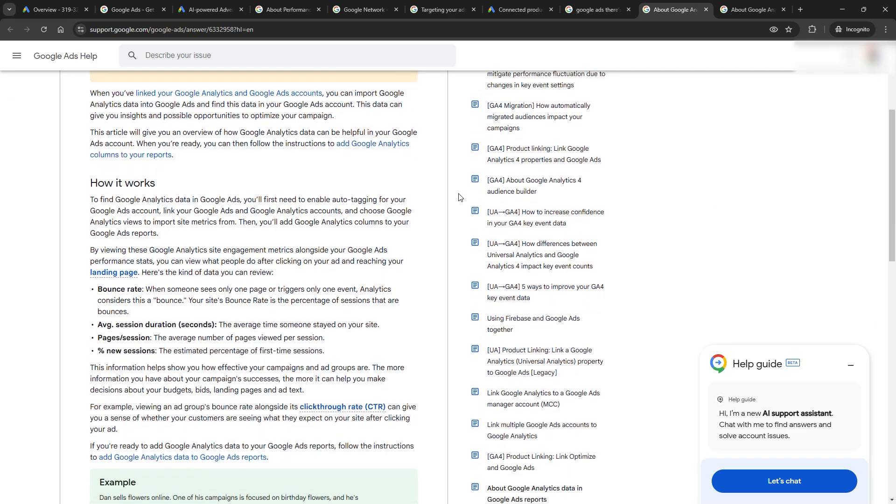
scroll(down, 3)
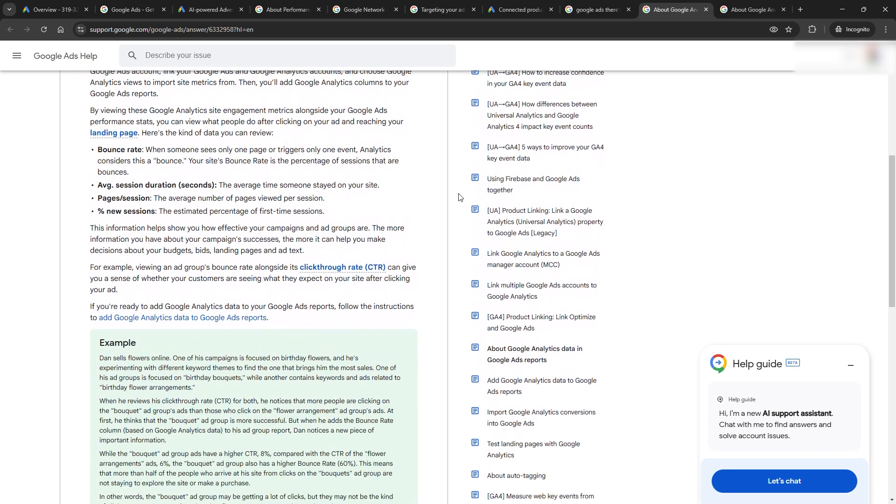
scroll(down, 3)
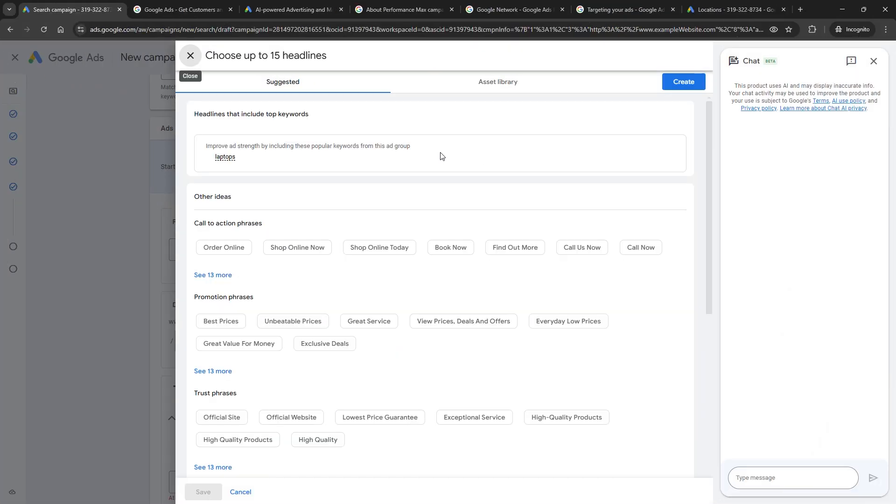
mouse_move(227, 221)
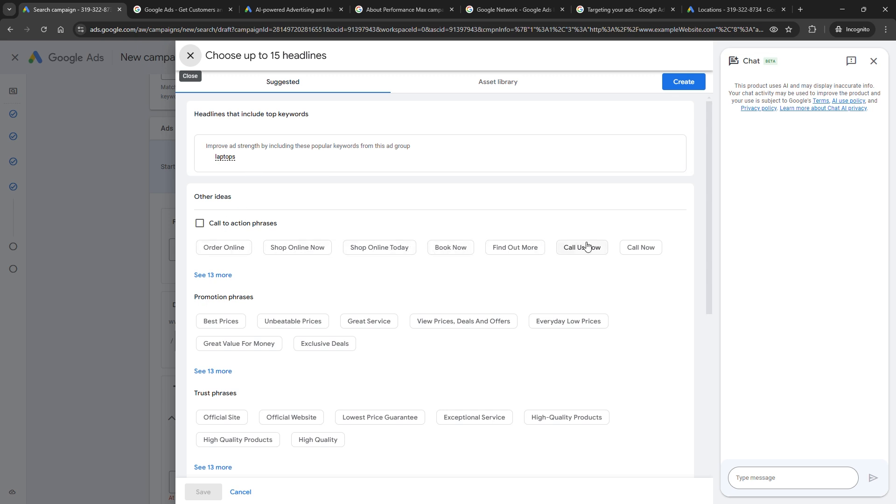
Add the Order Online headline suggestion, then go back to the campaigns table
click(224, 247)
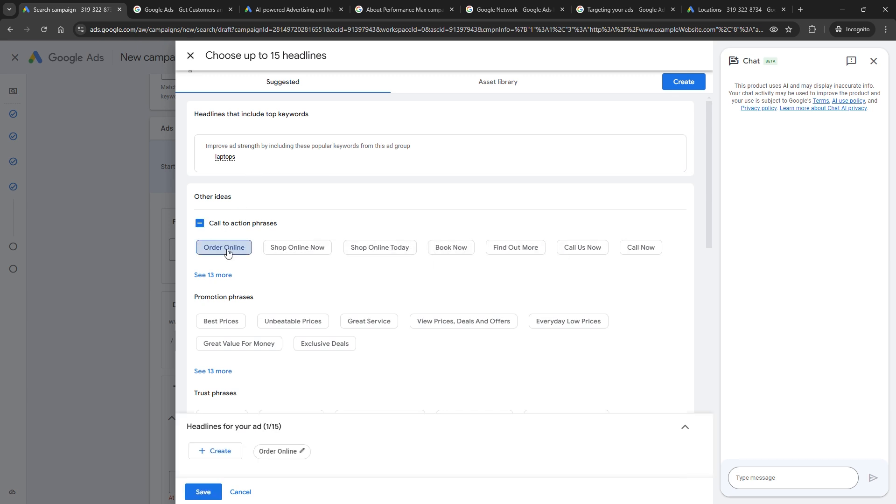
click(224, 247)
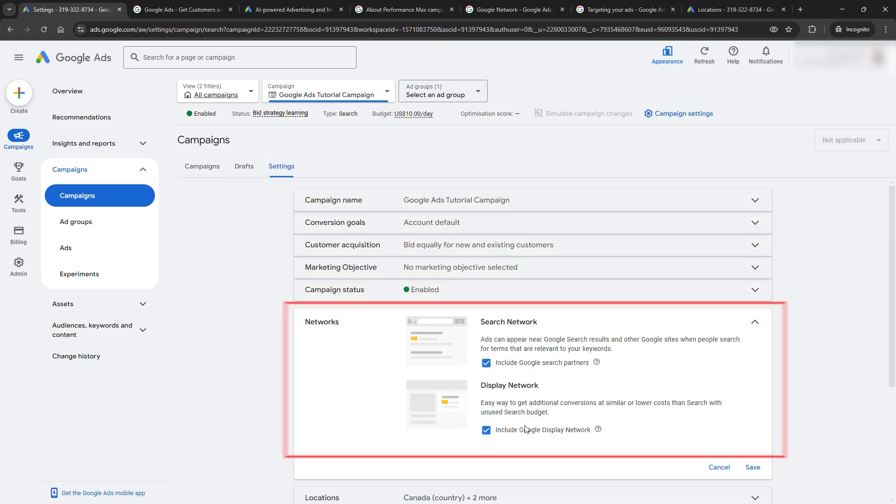
click(202, 167)
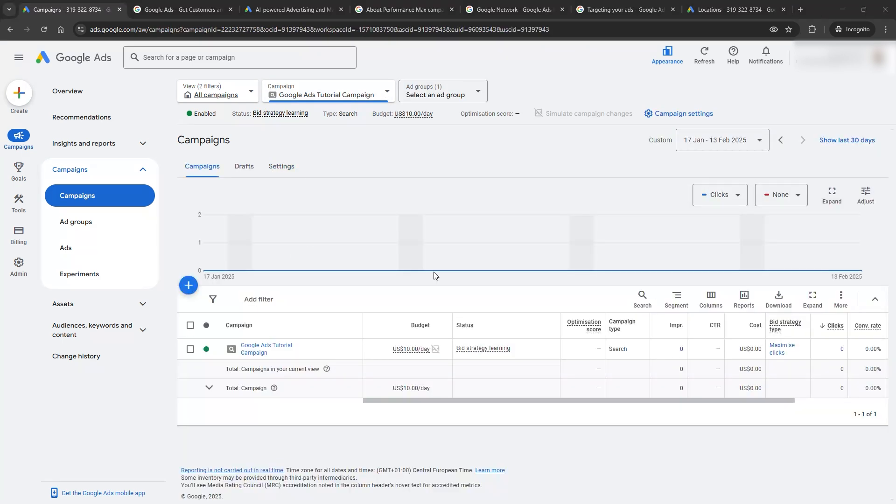